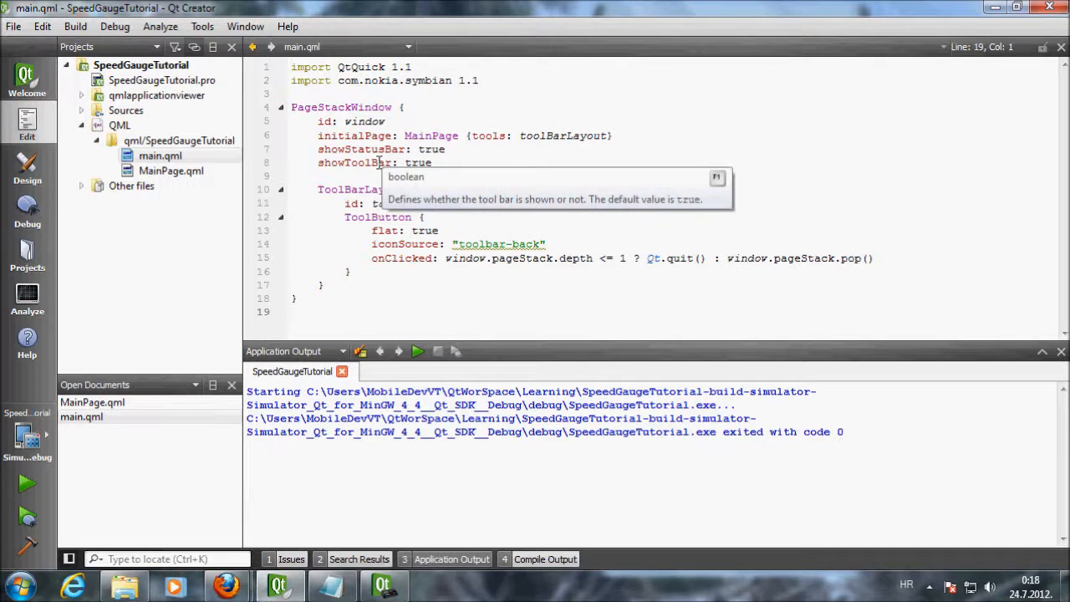
# Replace showToolBar's value true with a misspelled 'fales' and rerun the app.
pyautogui.click(492, 166)
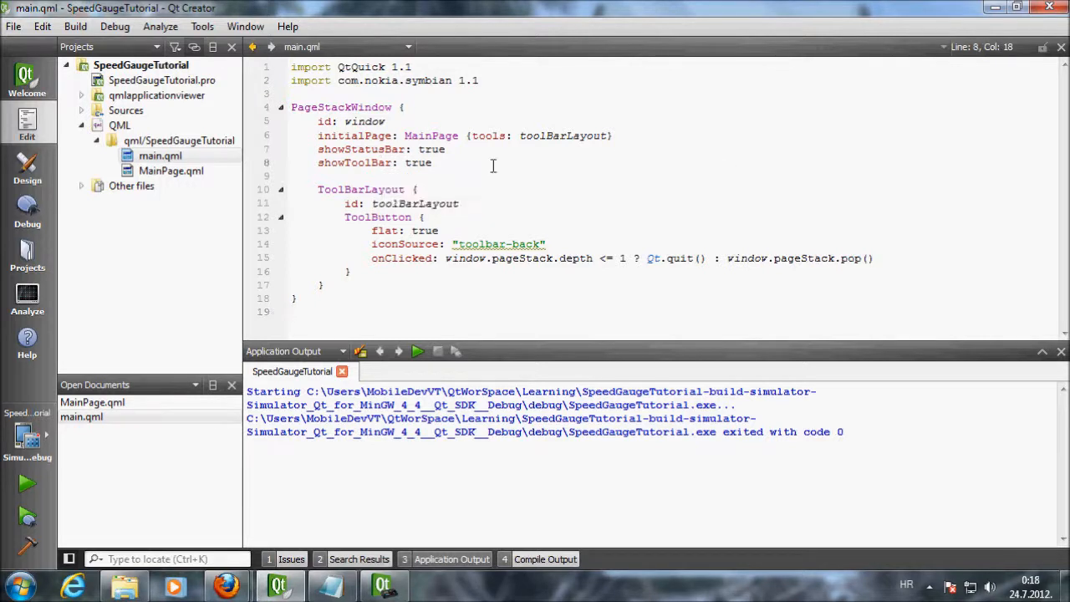
pyautogui.doubleClick(418, 162)
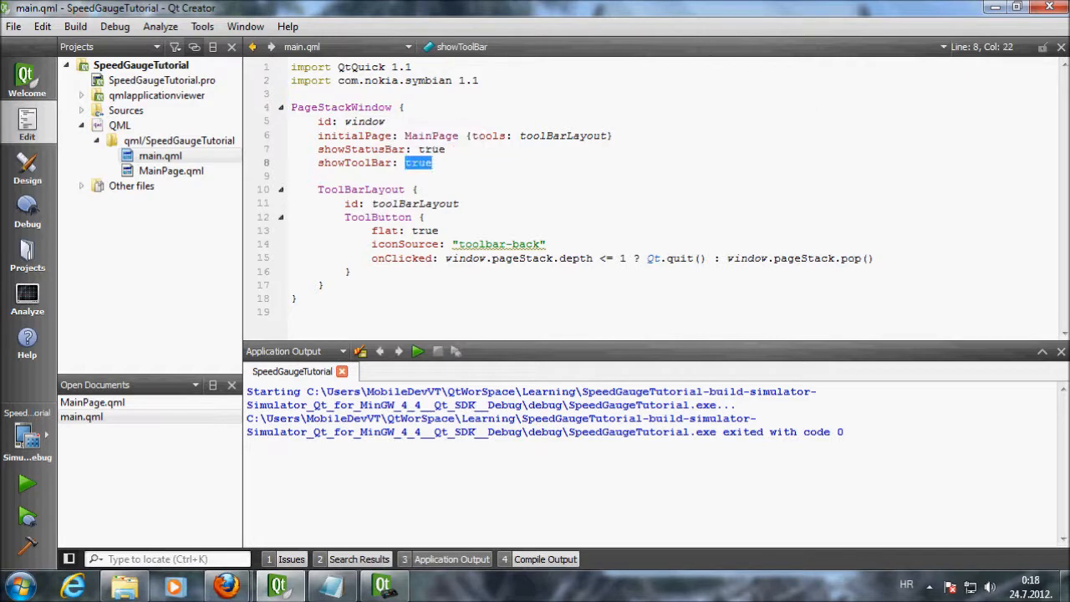
pyautogui.write('fales')
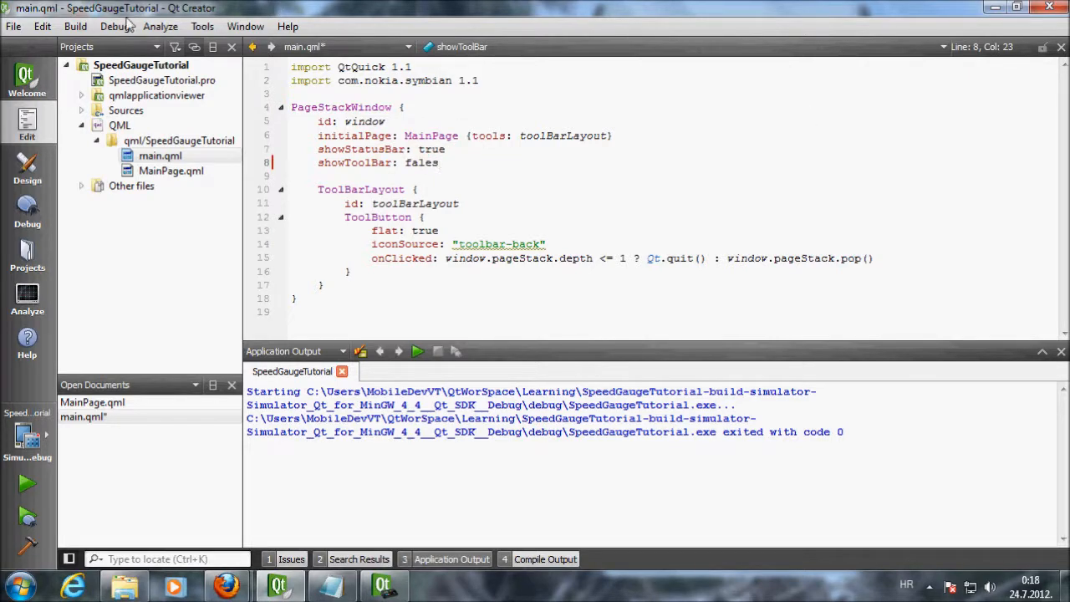
pyautogui.click(13, 27)
pyautogui.write('//')
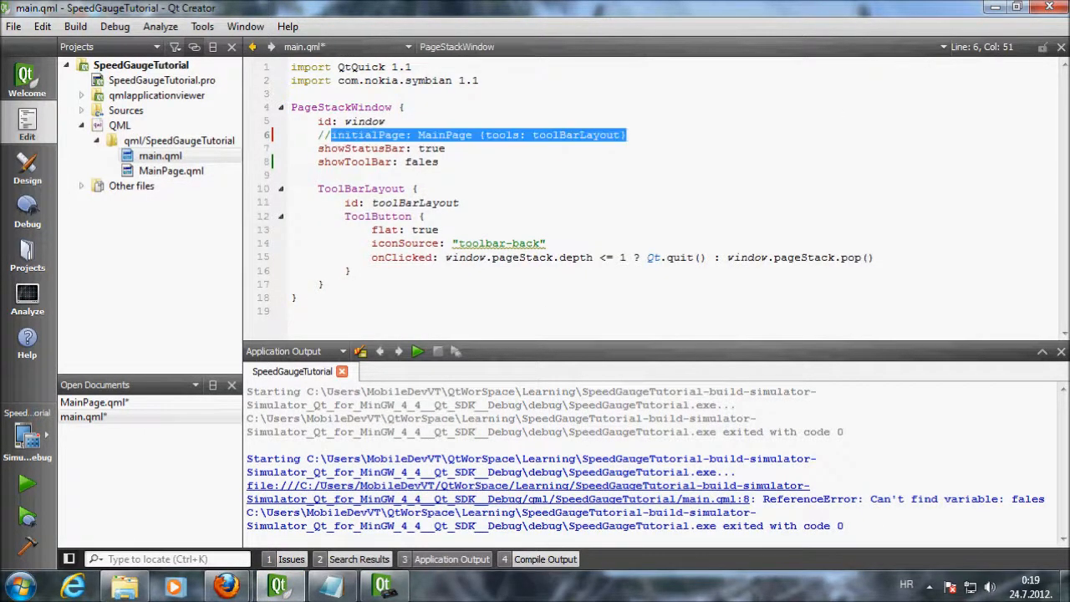
# Add 'initialPage: MainPage {tools: toolBarLayout}' and save all modified files before running.
pyautogui.write('initialPage: MainPage {tools: toolBarLayout}')
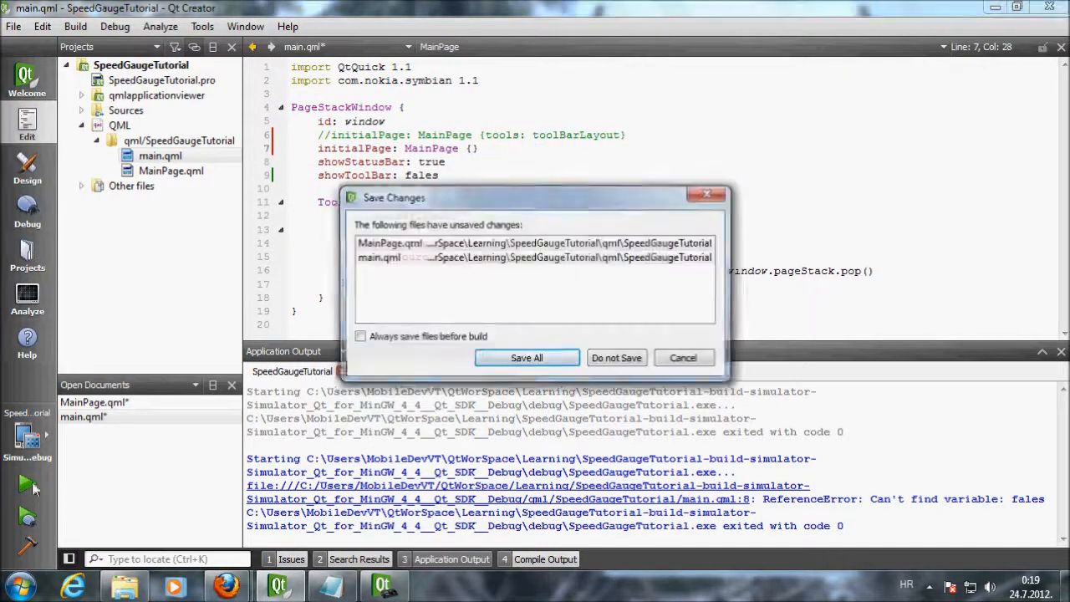
pyautogui.click(527, 358)
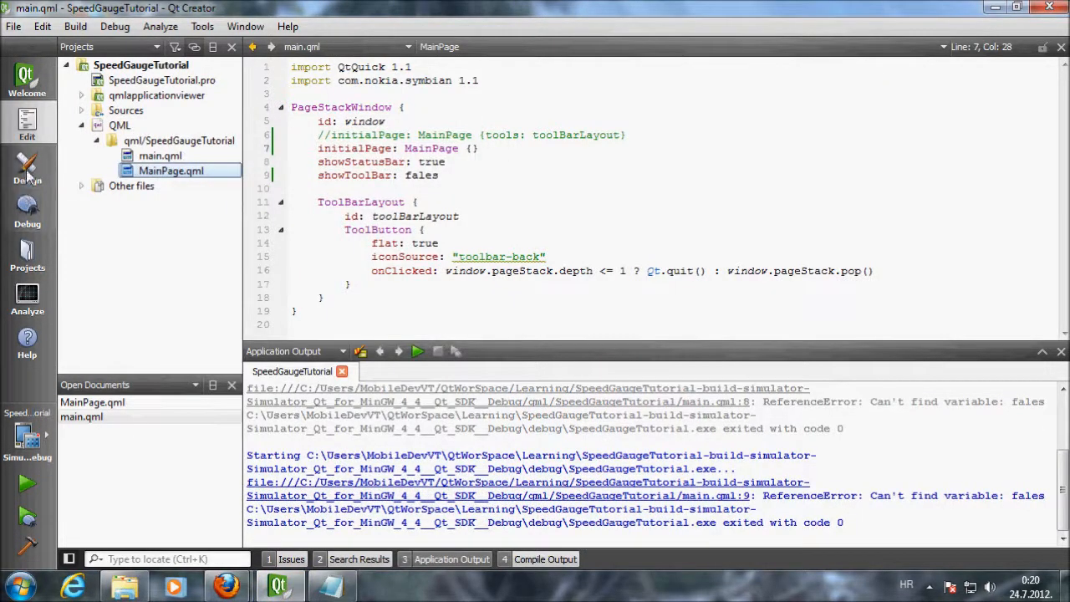
# Switch main.qml to the visual Design view to preview the gauge page.
pyautogui.click(27, 167)
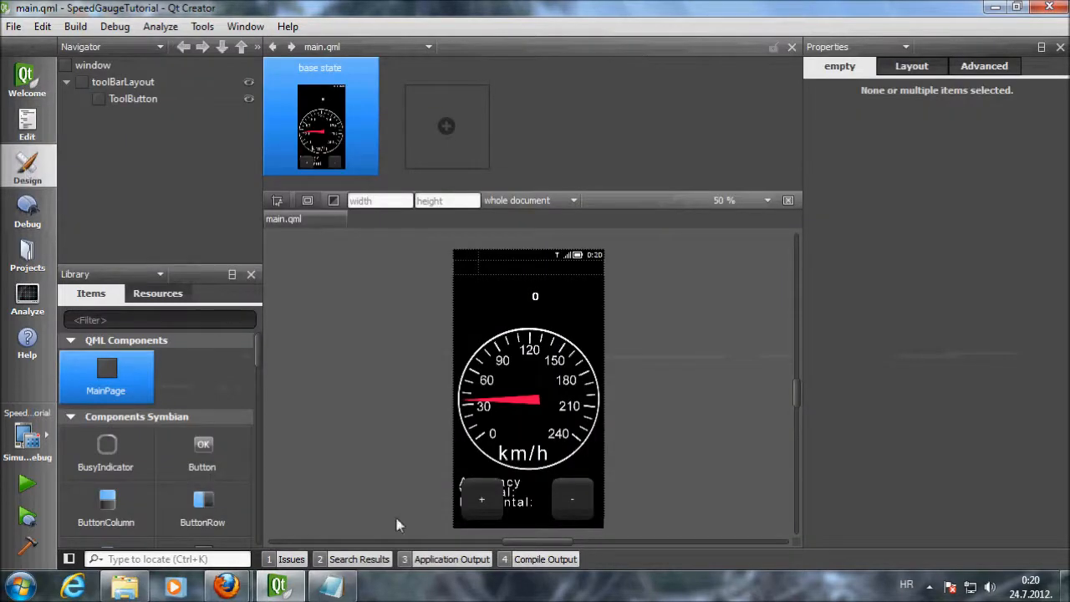
pyautogui.moveTo(493, 528)
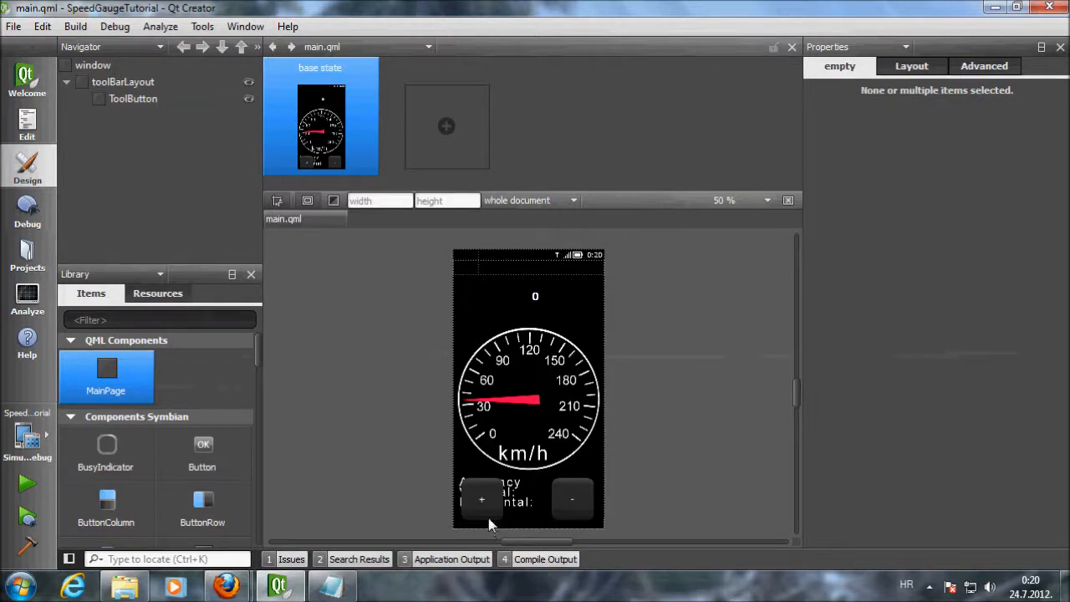
pyautogui.moveTo(542, 331)
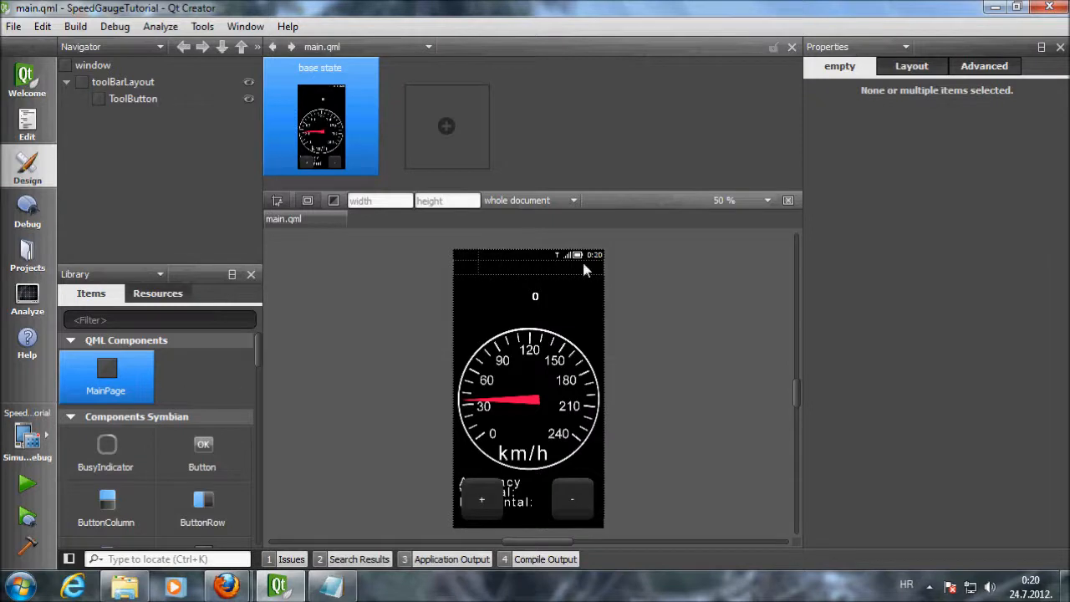
pyautogui.moveTo(418, 333)
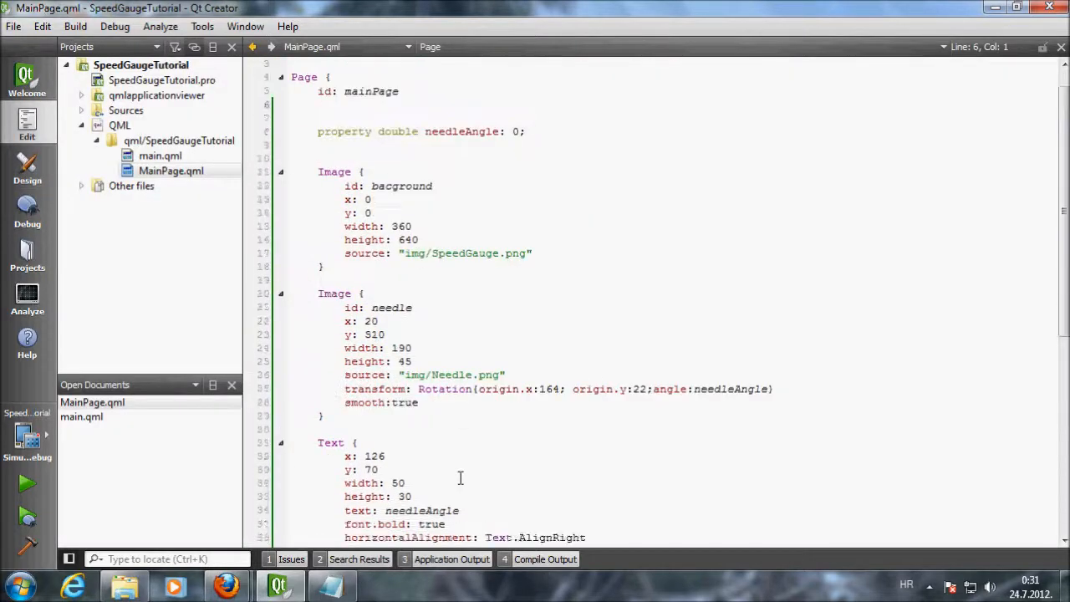
# Bring MainPage.qml into Design mode and select the background gauge image for the new X button.
pyautogui.click(160, 155)
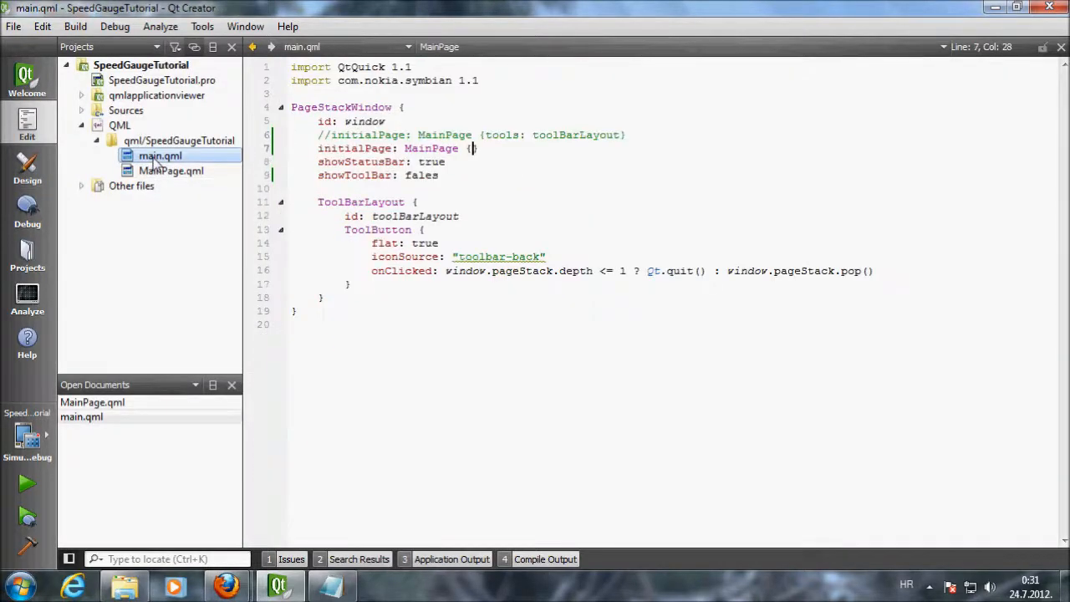
pyautogui.doubleClick(675, 271)
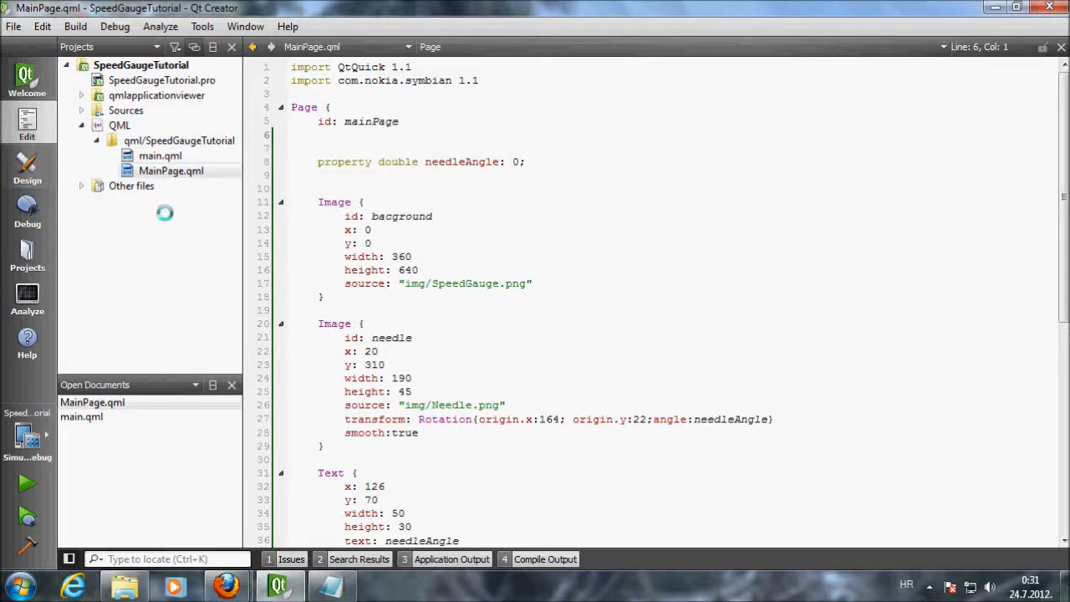
pyautogui.click(27, 167)
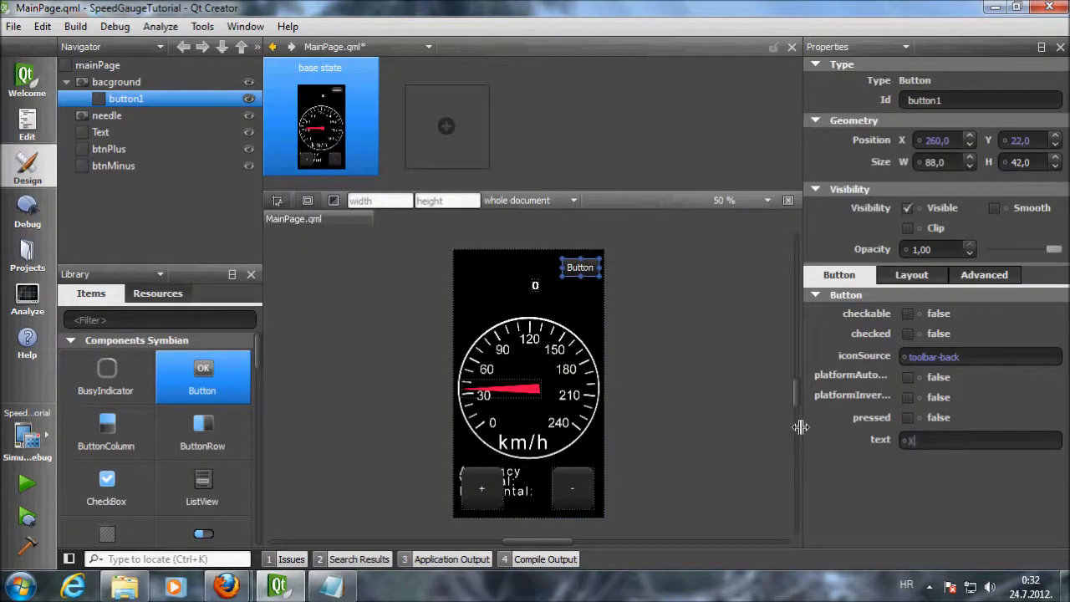
pyautogui.click(118, 80)
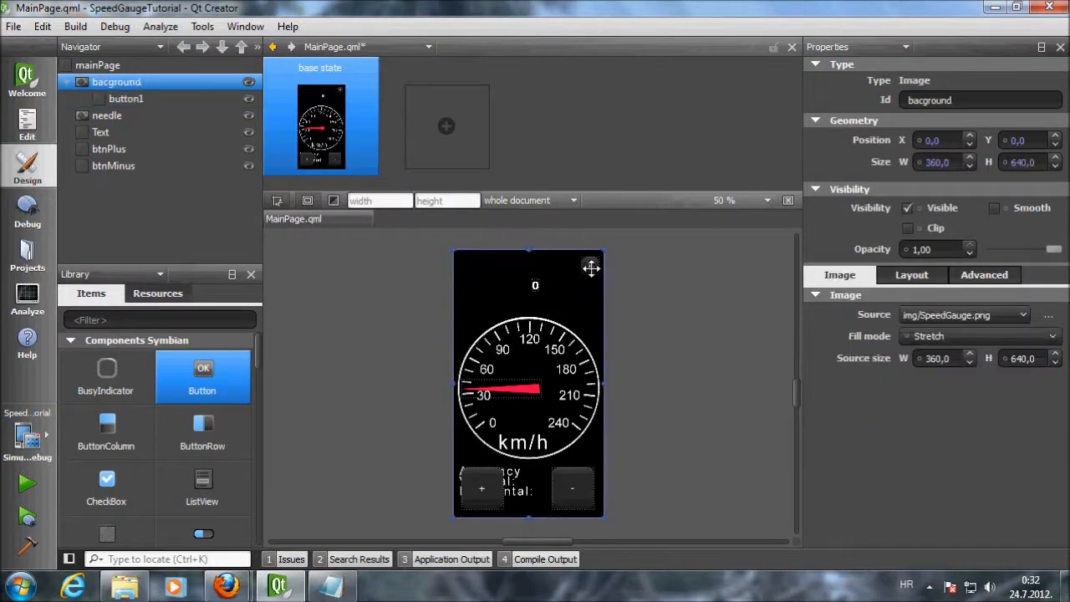
# Select the X button, then view main.qml's design and select its embedded MainPage item.
pyautogui.click(14, 27)
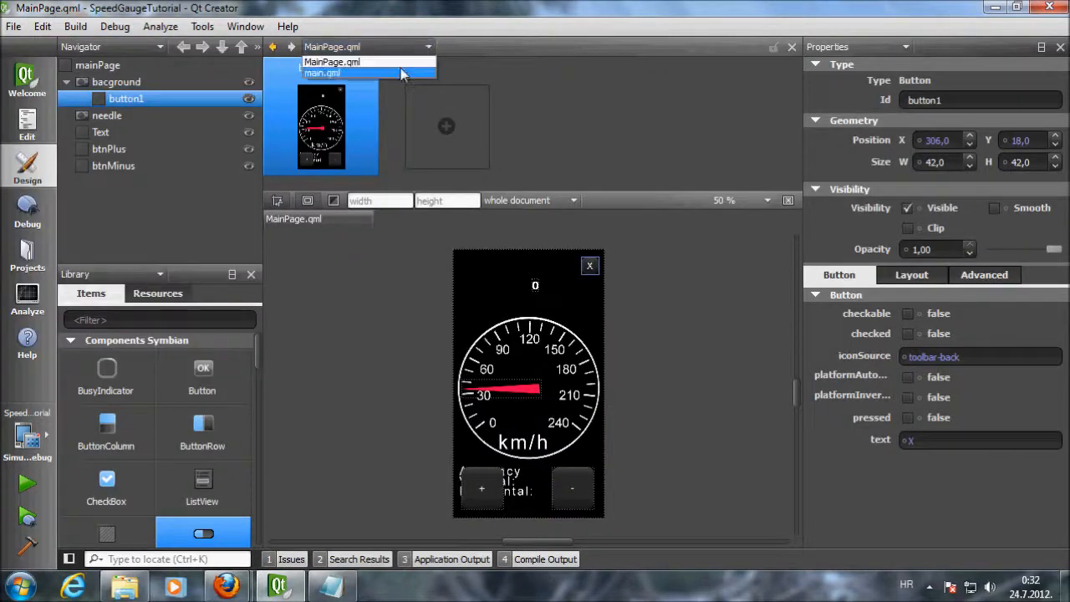
pyautogui.click(321, 74)
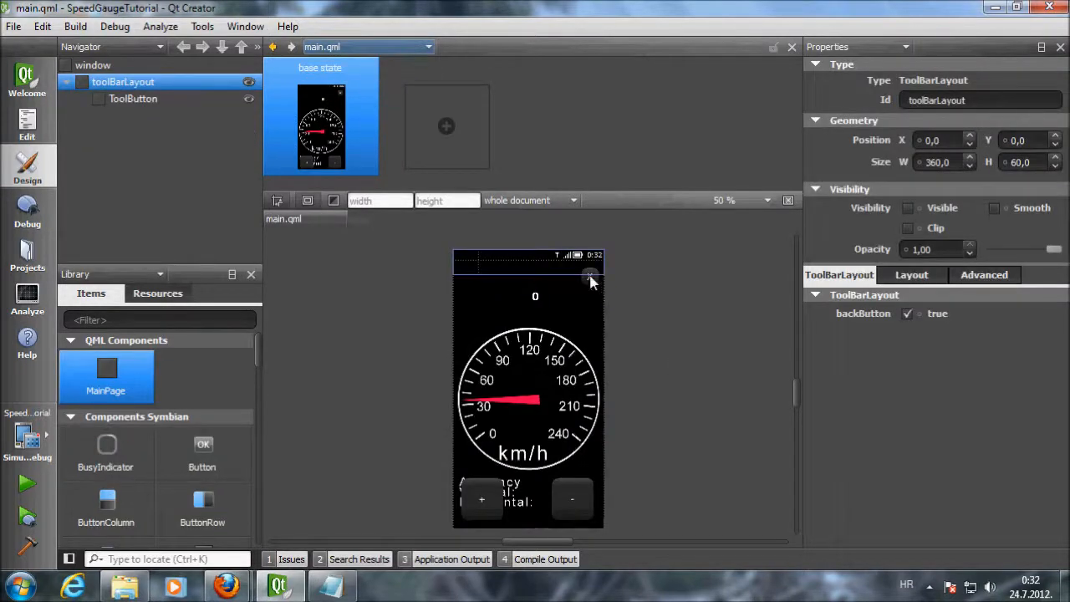
pyautogui.click(527, 388)
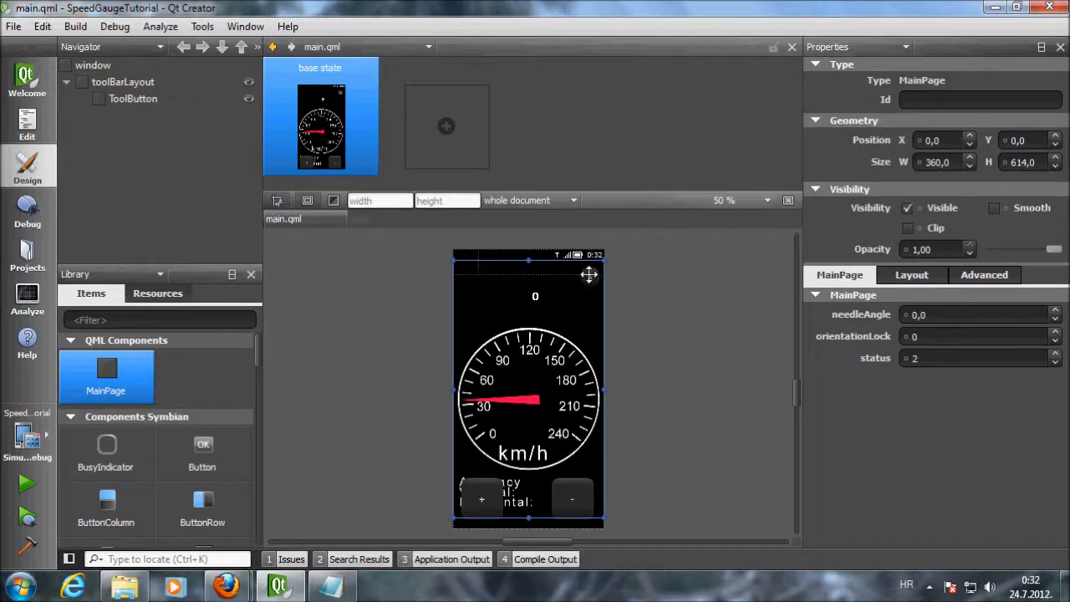
pyautogui.moveTo(592, 278)
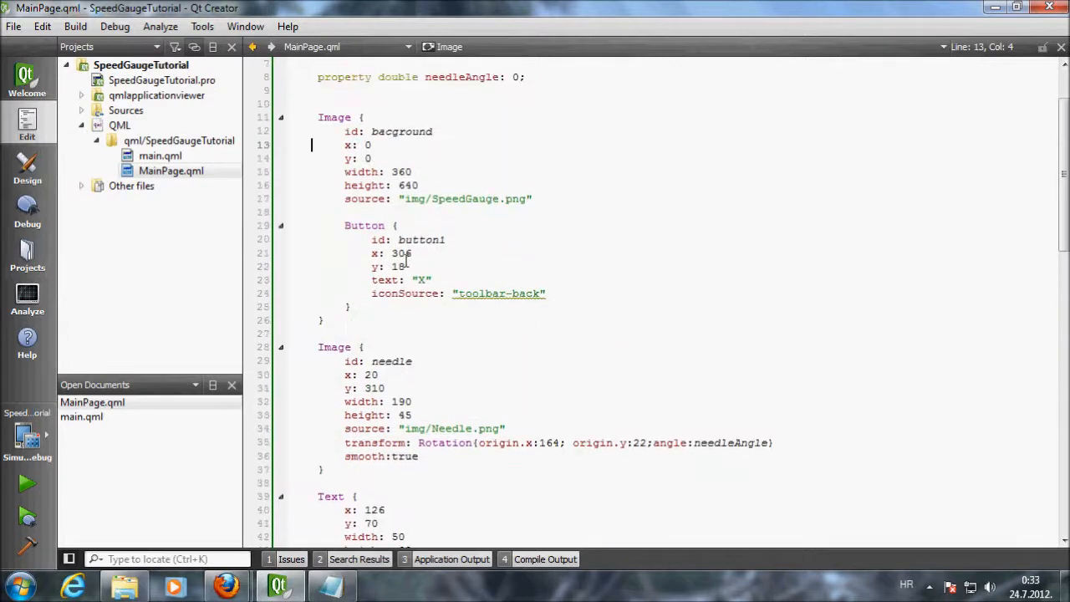
# Name the button btnExit with onClicked: Qt.quit() and launch the app in the simulator.
pyautogui.write('br')
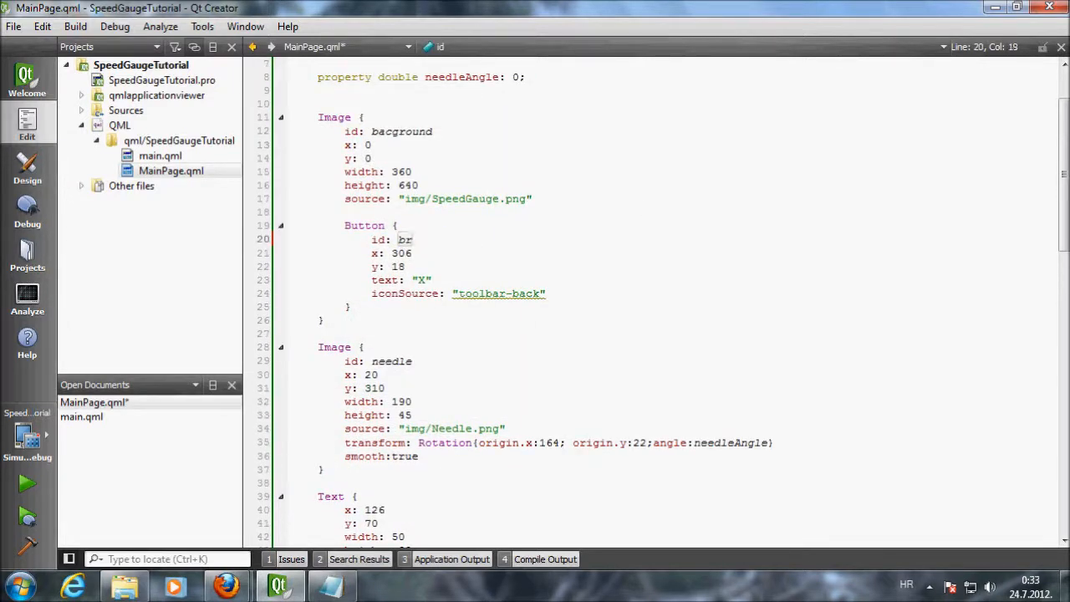
pyautogui.write('tnExit')
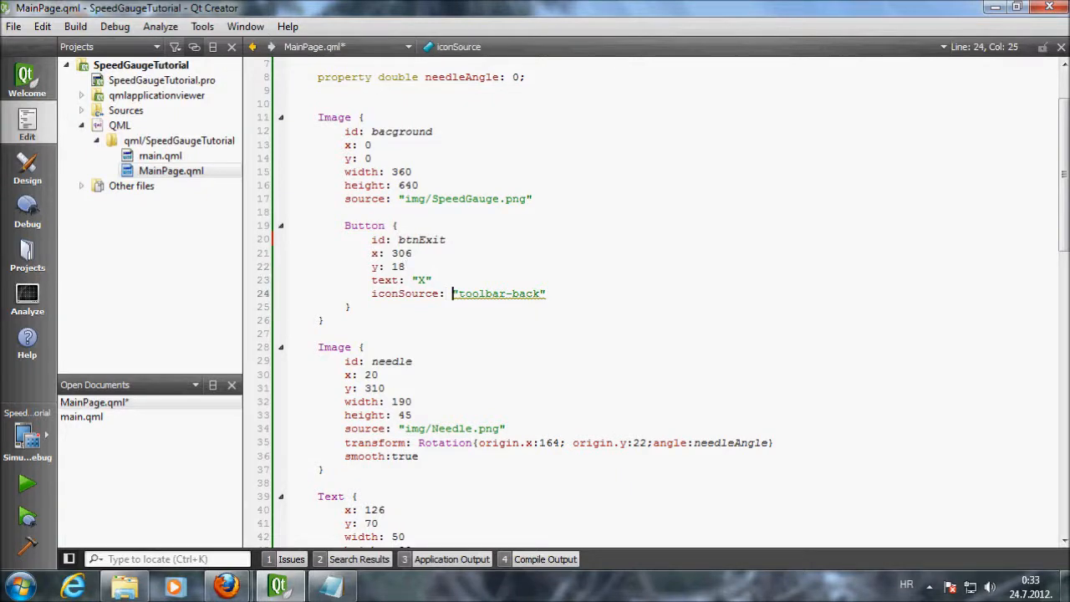
pyautogui.write('onClicked: Qt.quit()')
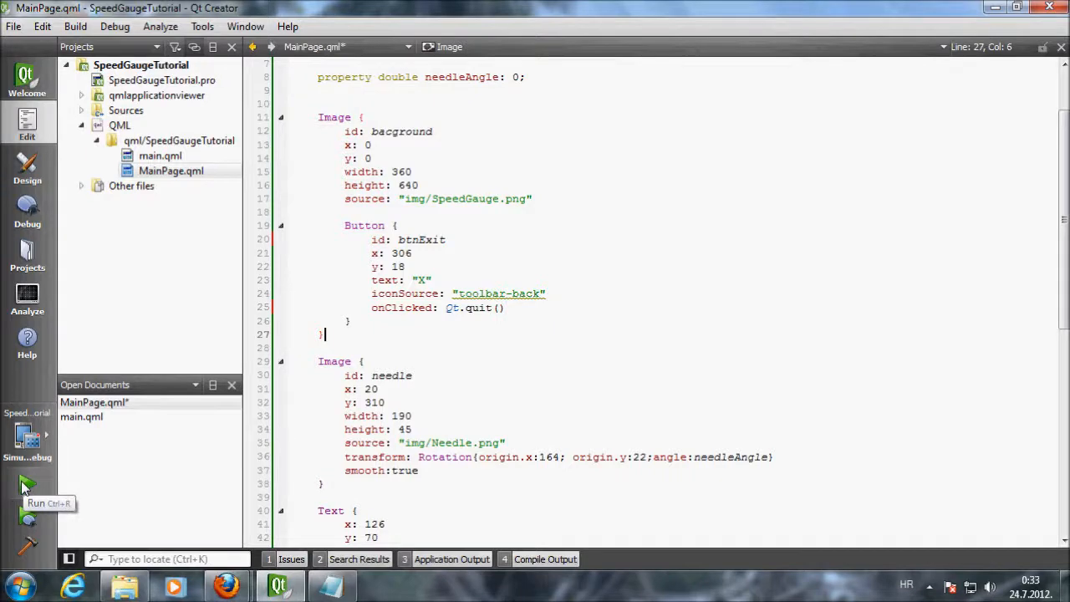
pyautogui.click(26, 483)
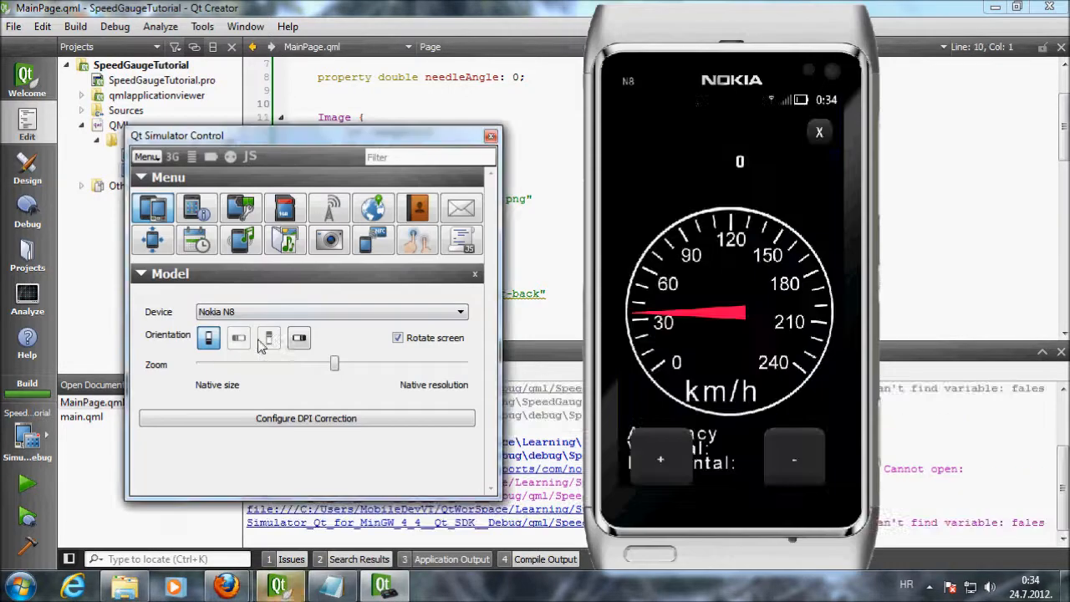
pyautogui.click(298, 338)
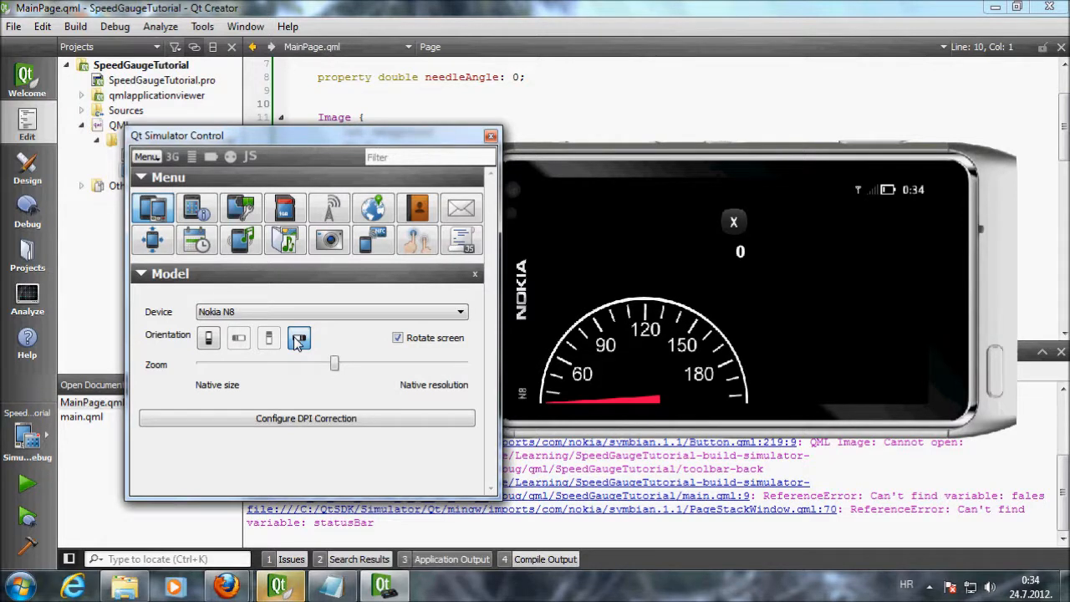
pyautogui.click(299, 338)
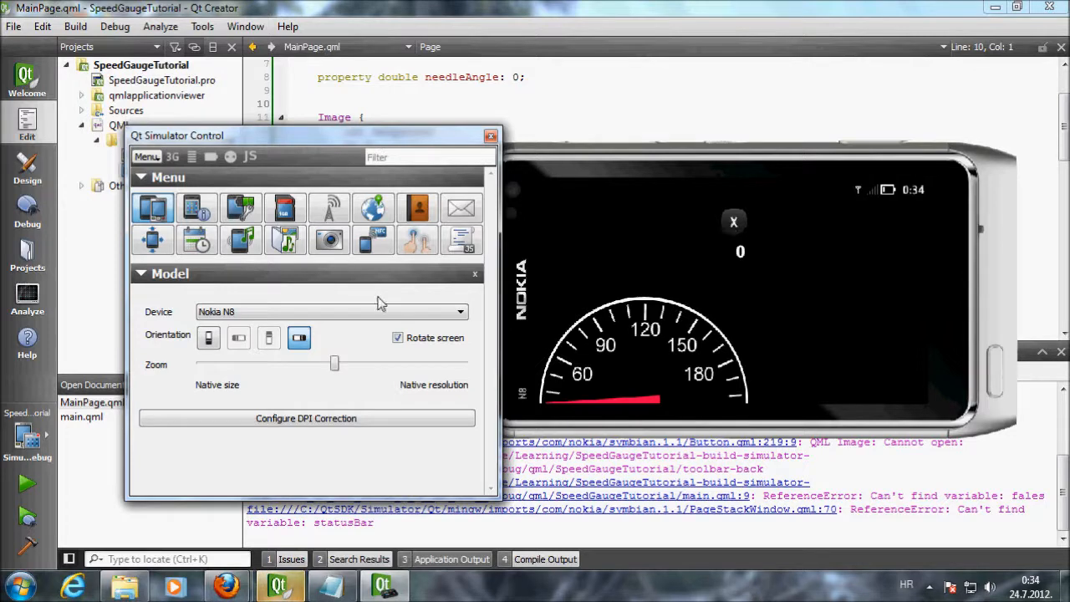
pyautogui.click(209, 337)
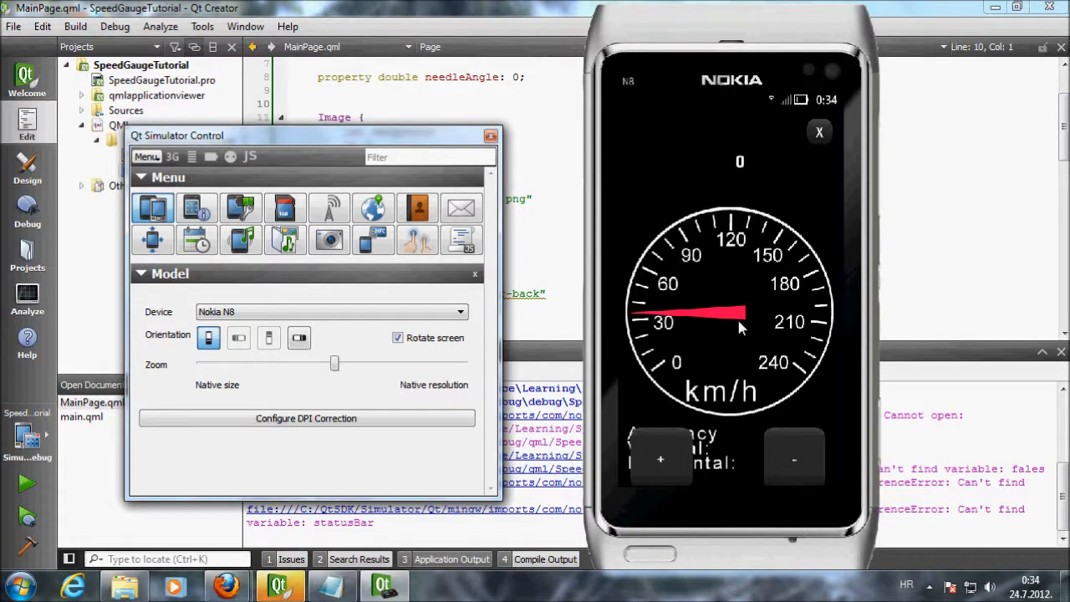
pyautogui.click(489, 135)
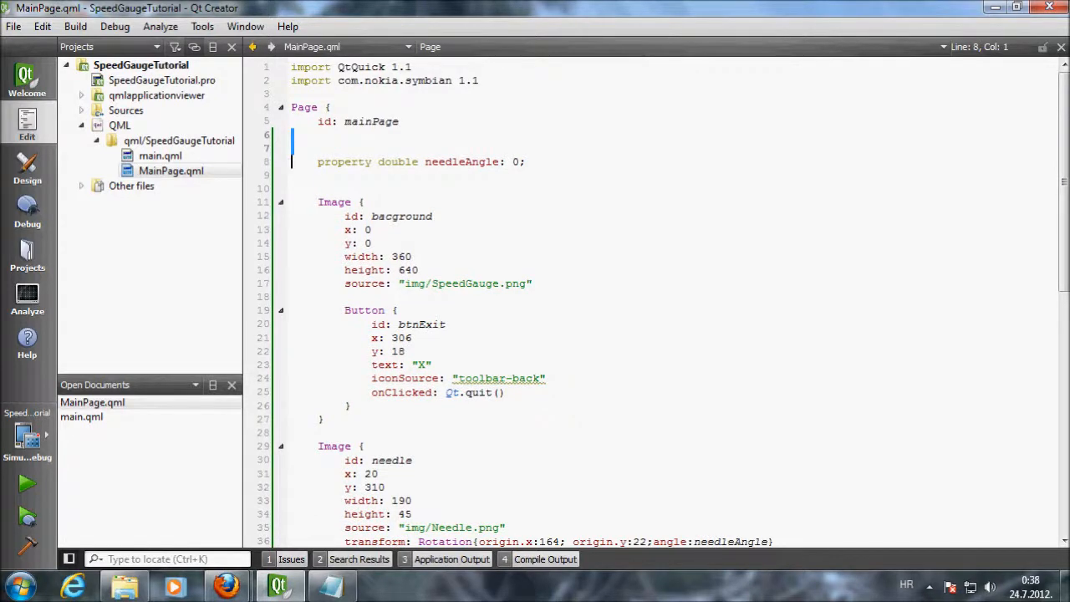
# Add orientationLock: PageOrientation.LockPortrait under id: mainPage.
pyautogui.write('orie')
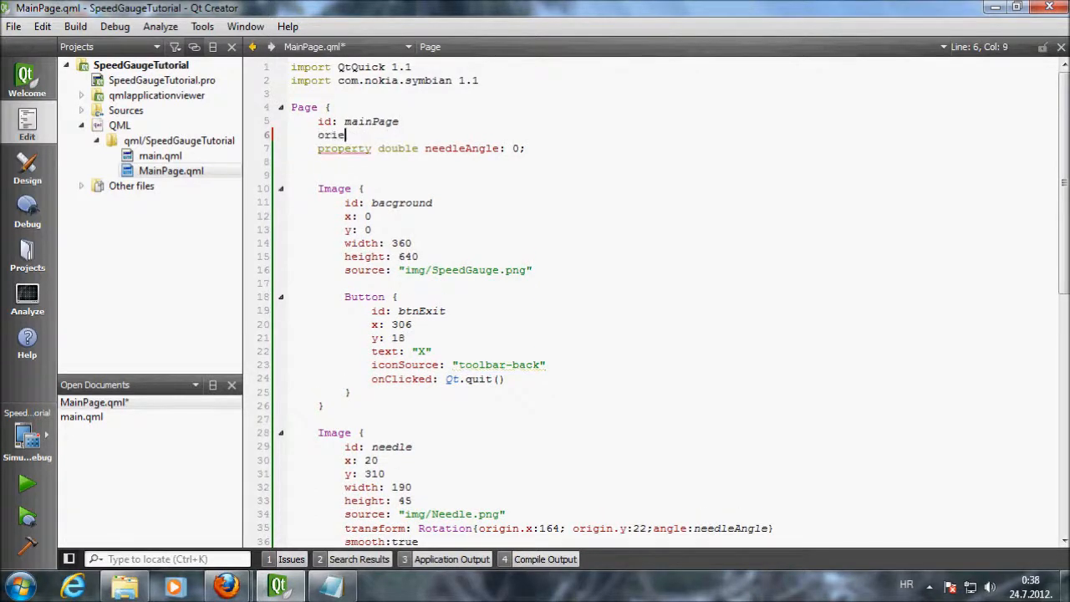
pyautogui.write('ntationLock:')
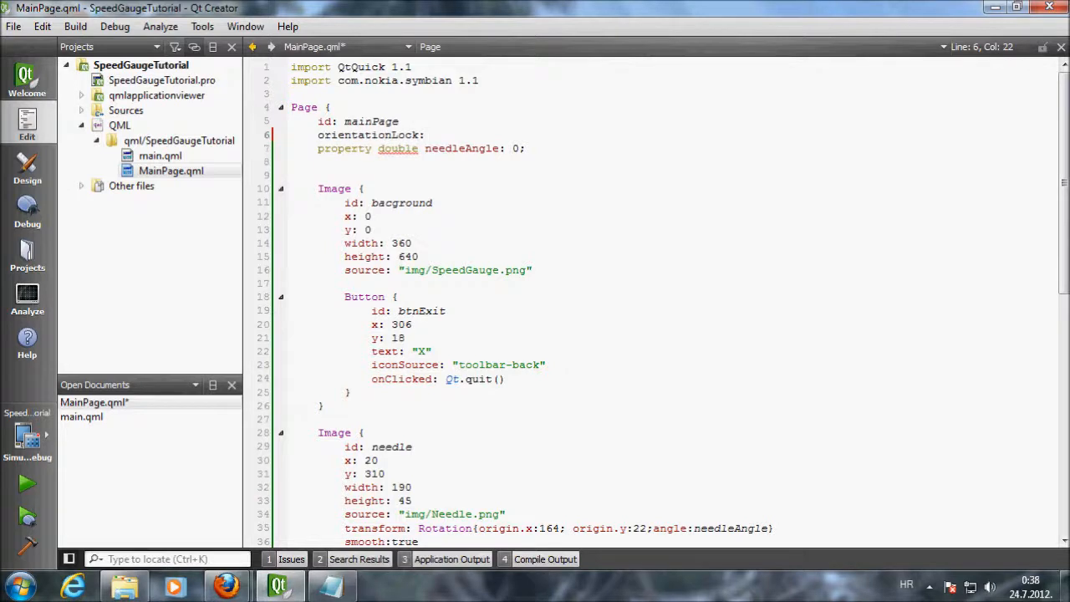
pyautogui.write('PageOrientat')
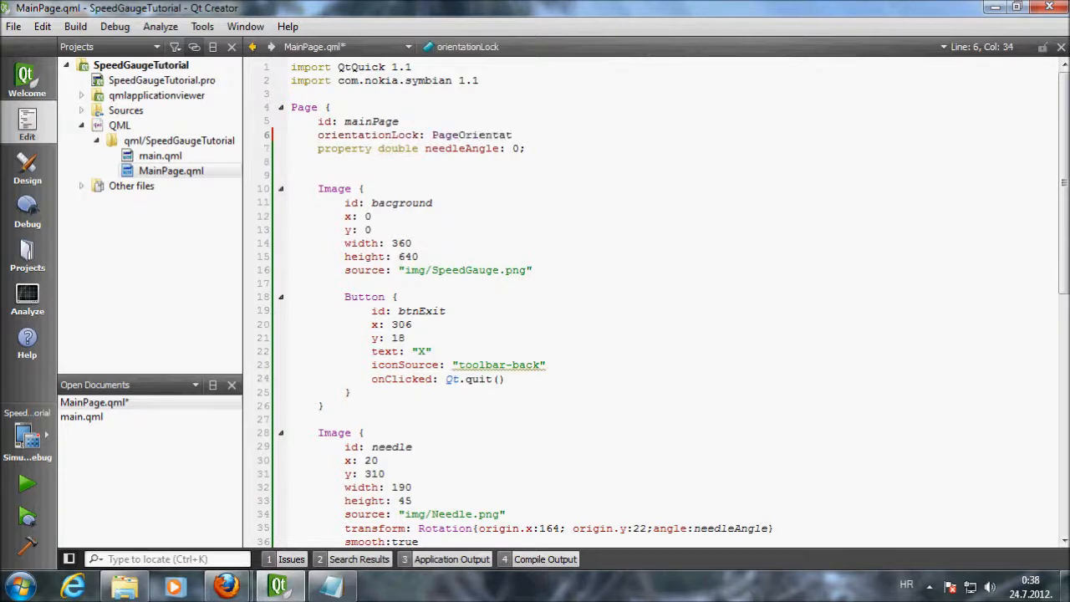
pyautogui.write('ion.Lock')
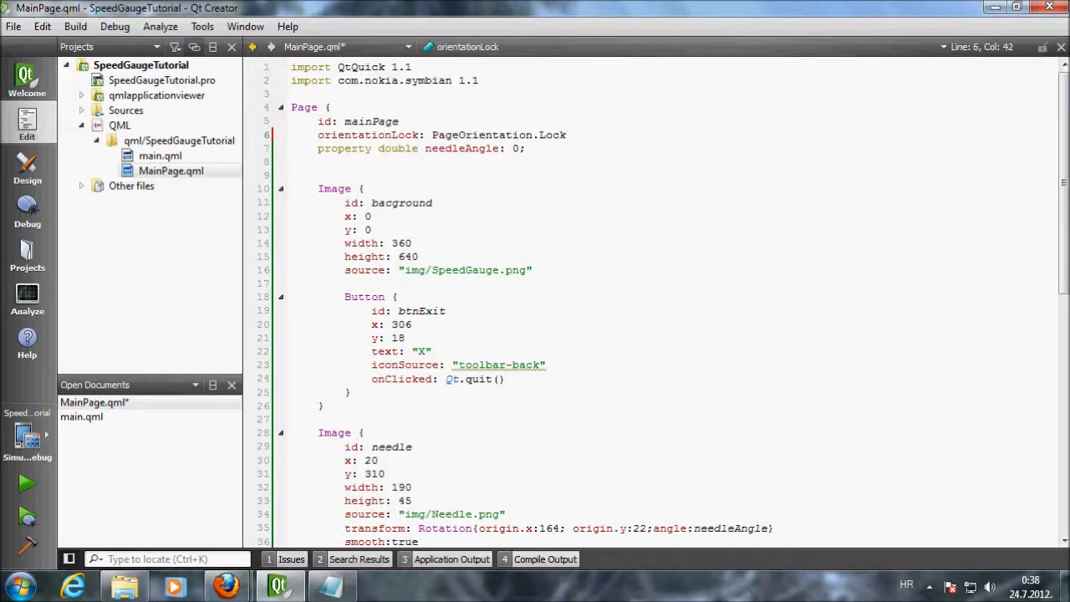
pyautogui.write('Portrait')
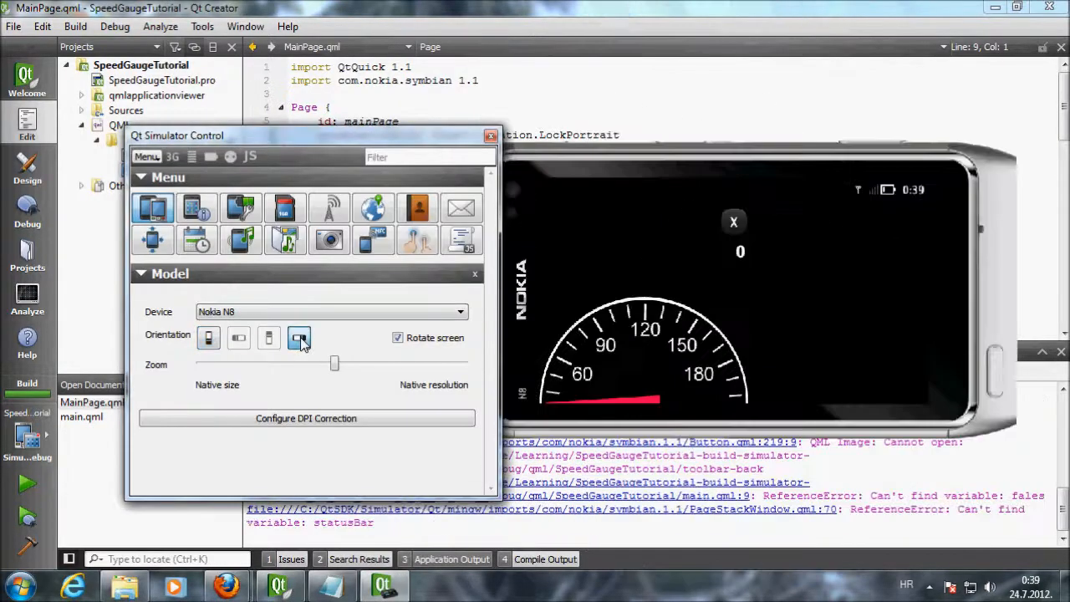
# Rotate the simulated Nokia N8 twice to check the gauge stays in portrait.
pyautogui.click(209, 337)
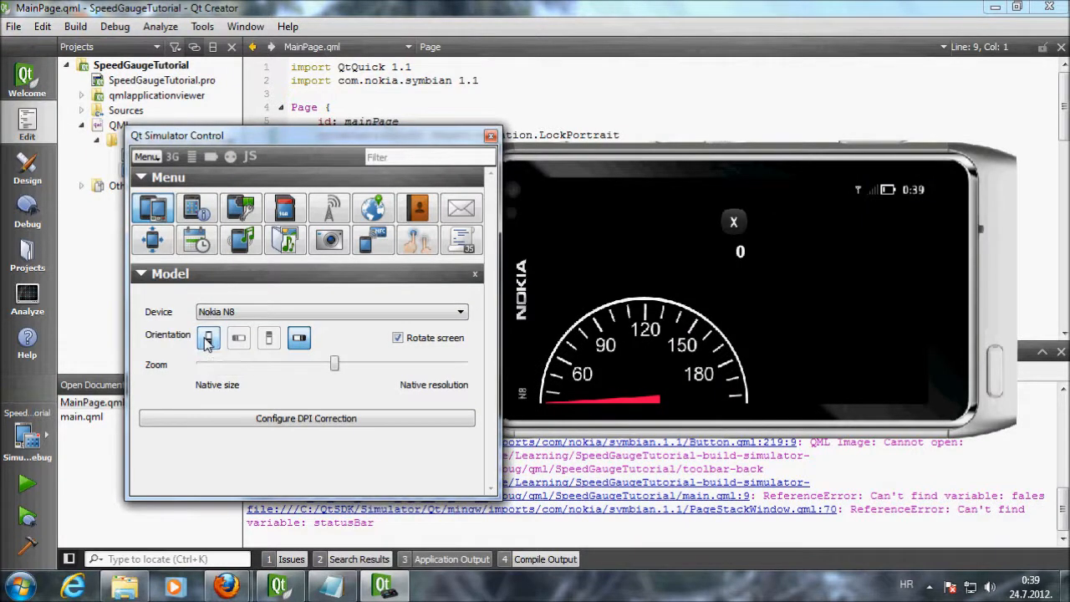
pyautogui.click(209, 338)
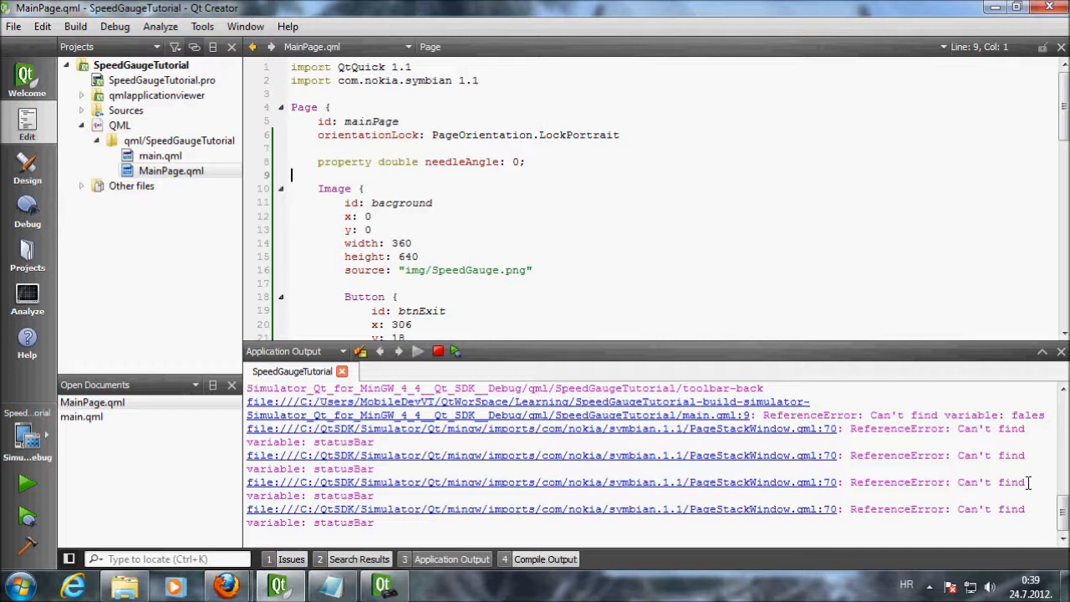
pyautogui.moveTo(962, 478)
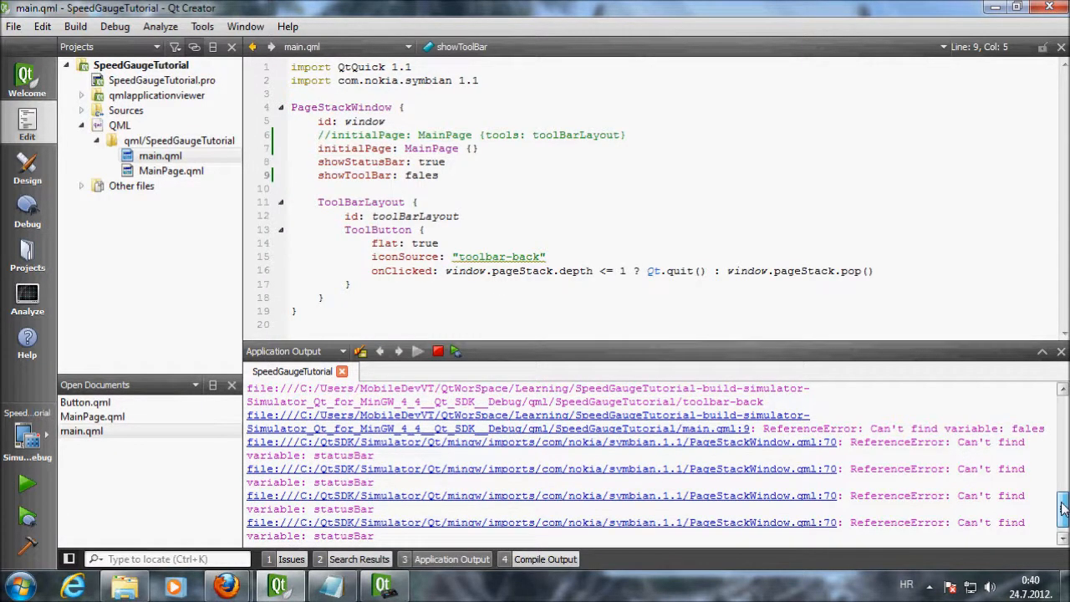
# Scroll the Application Output and retype the showToolBar value as 'false'.
pyautogui.scroll(-3)
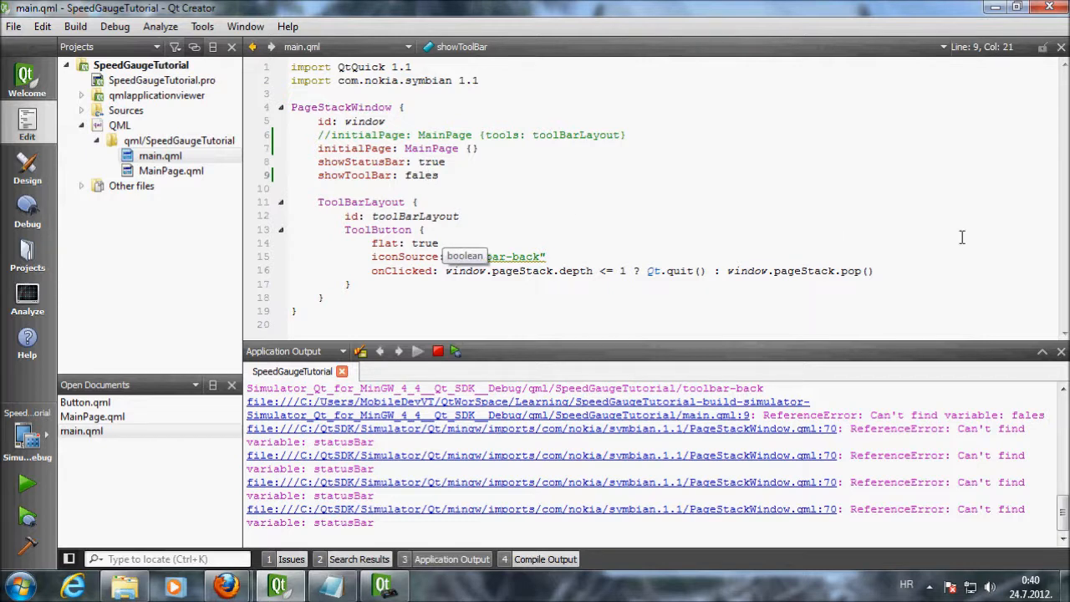
pyautogui.write('false')
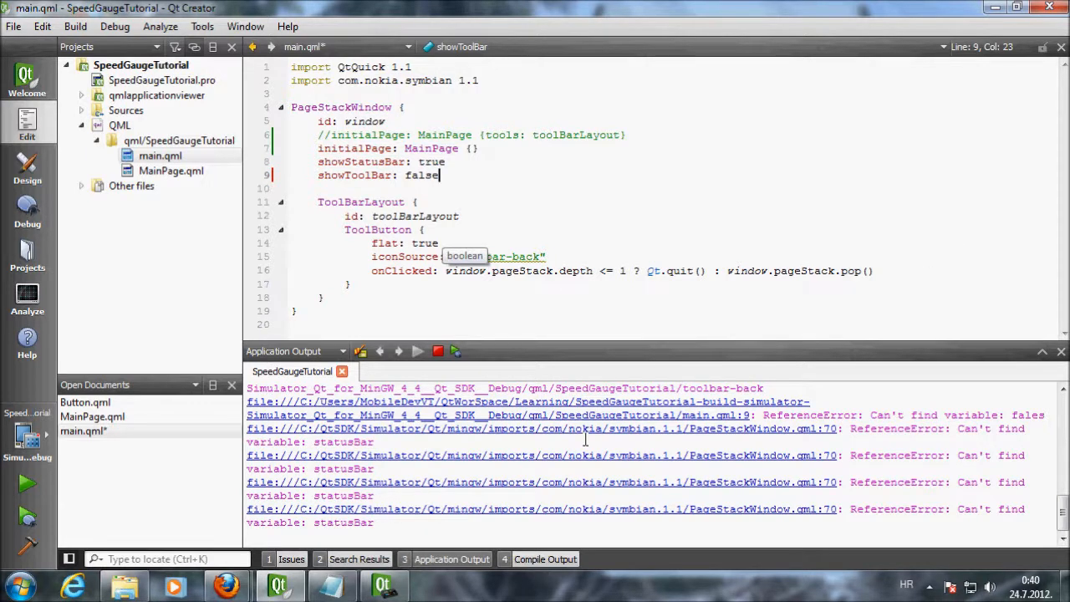
pyautogui.moveTo(786, 460)
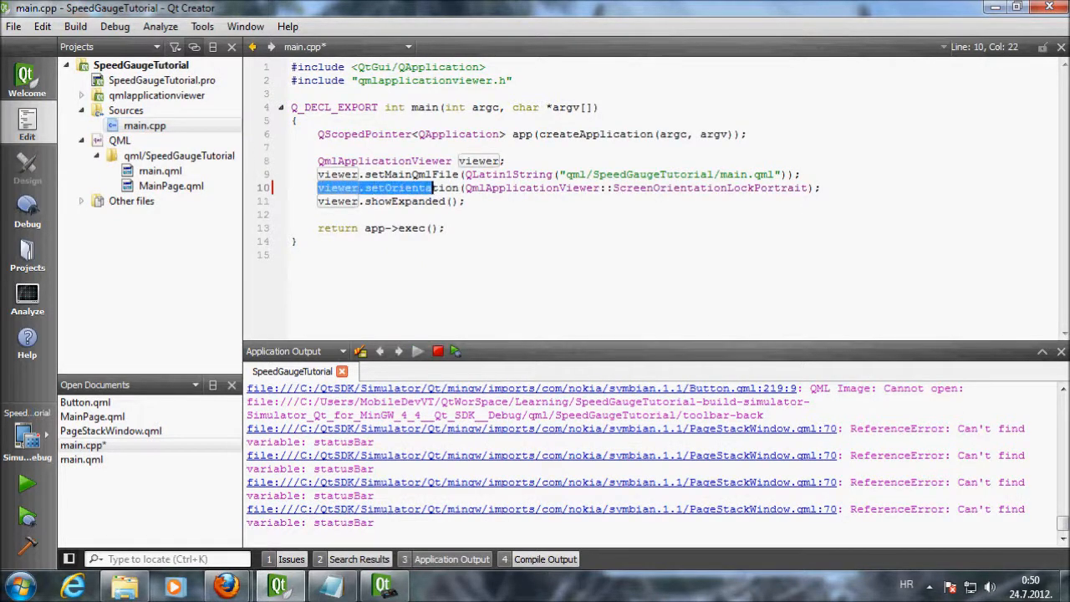
# Highlight main.cpp's viewer.setOrientation call and save all modified files via the File menu.
pyautogui.moveTo(431, 188); pyautogui.dragTo(618, 188)
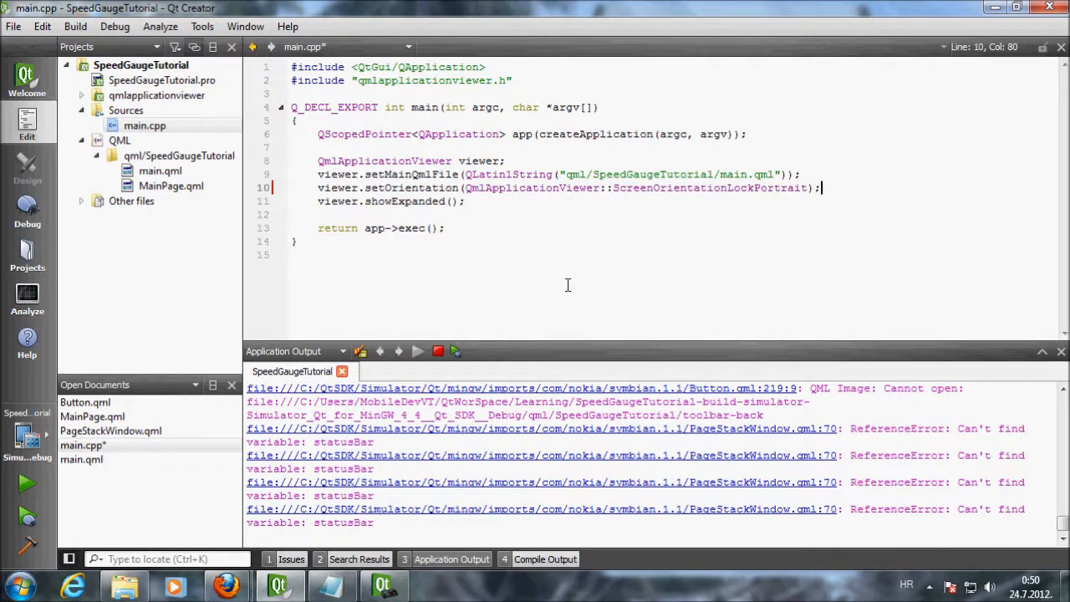
pyautogui.click(14, 27)
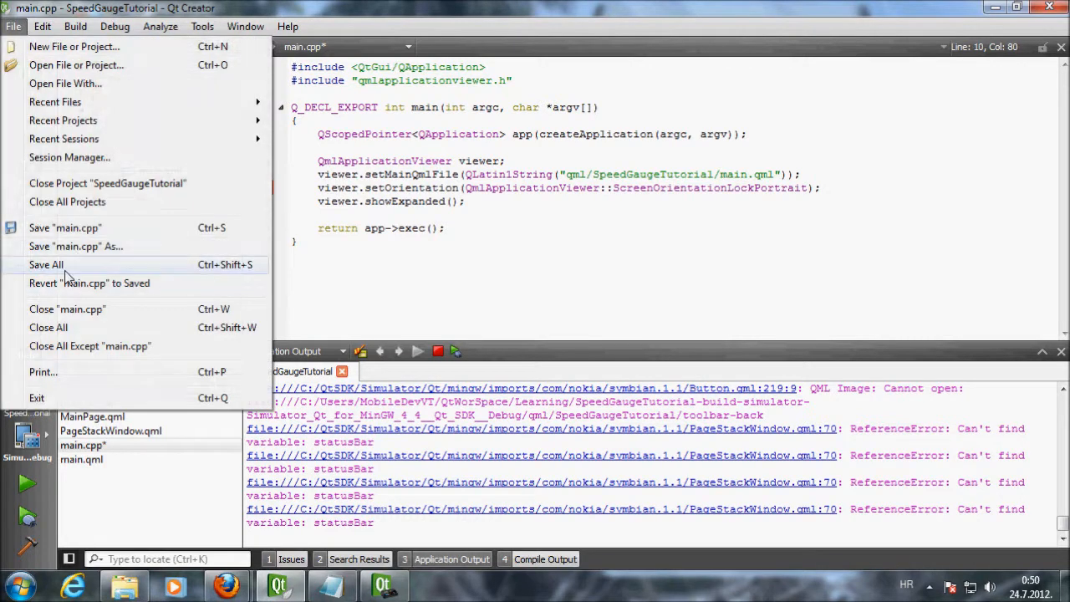
pyautogui.click(46, 264)
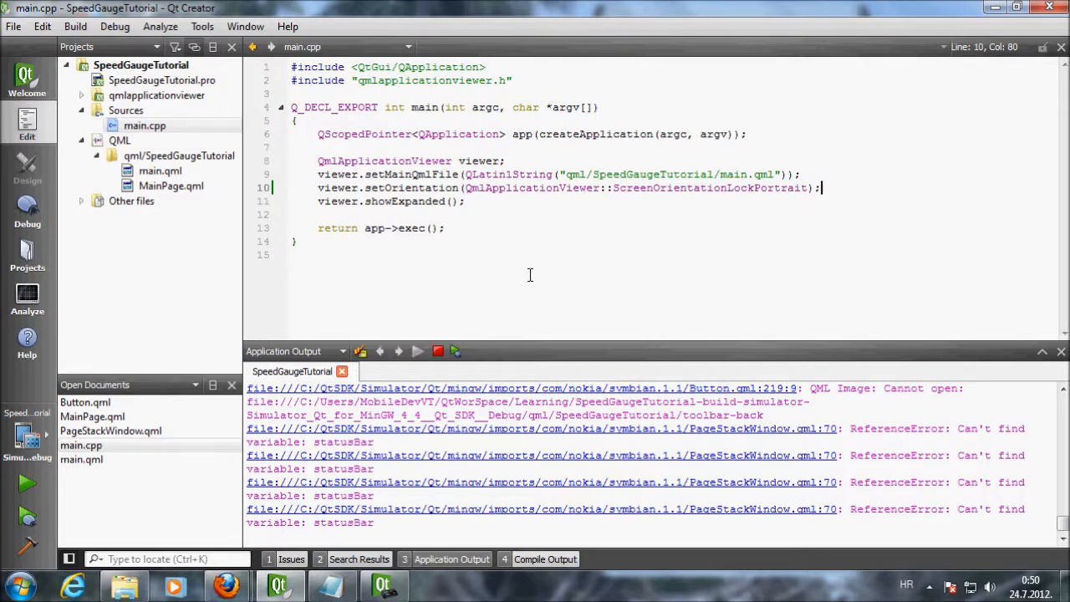
pyautogui.moveTo(27, 544)
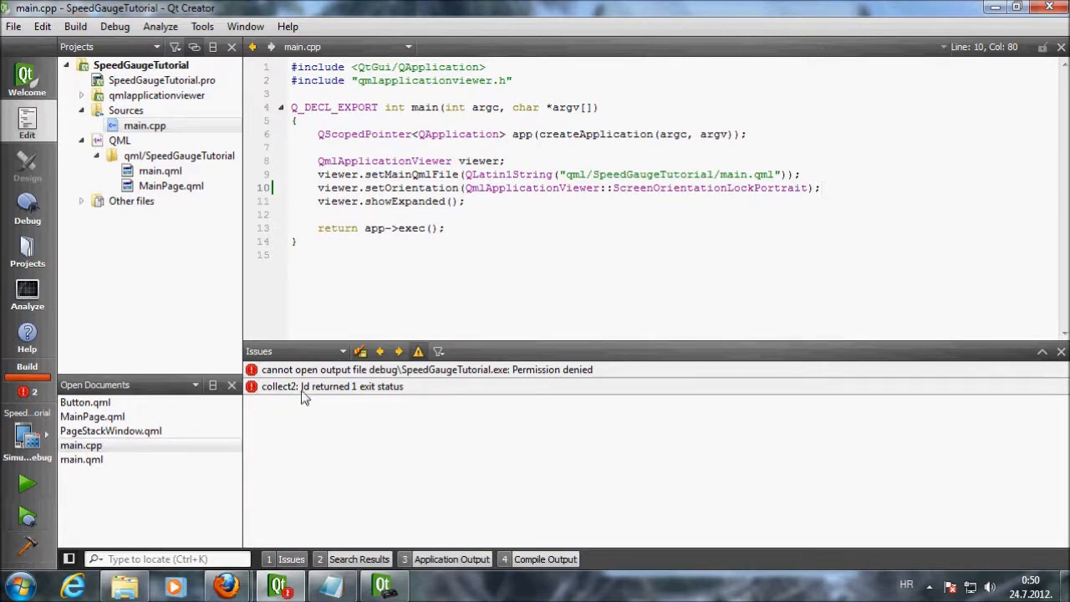
# Inspect the permission-denied and linker errors, reopen MainPage.qml, then close all documents.
pyautogui.click(333, 385)
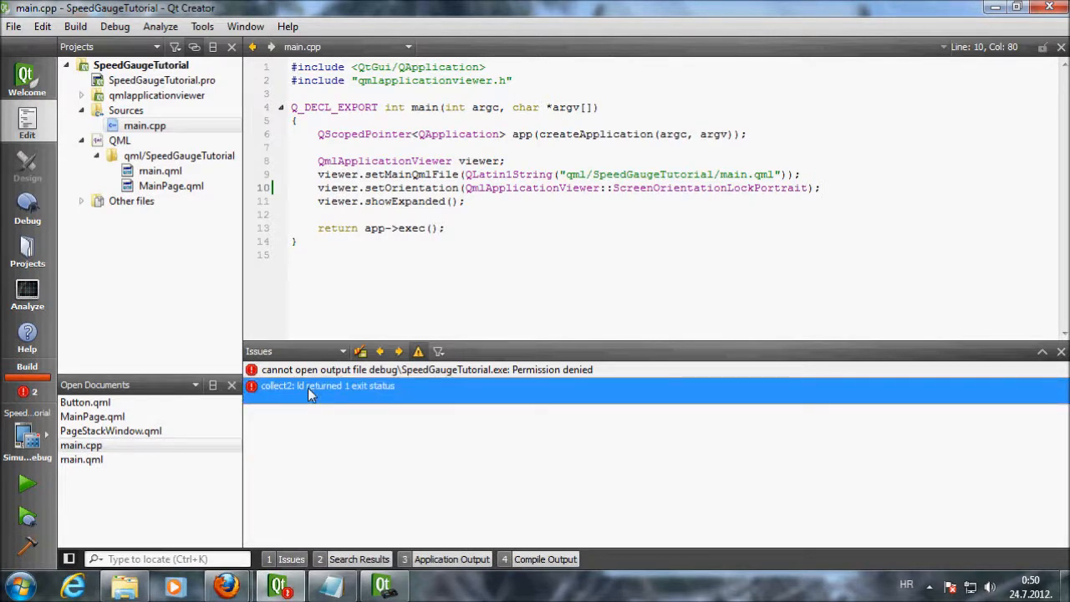
pyautogui.click(428, 369)
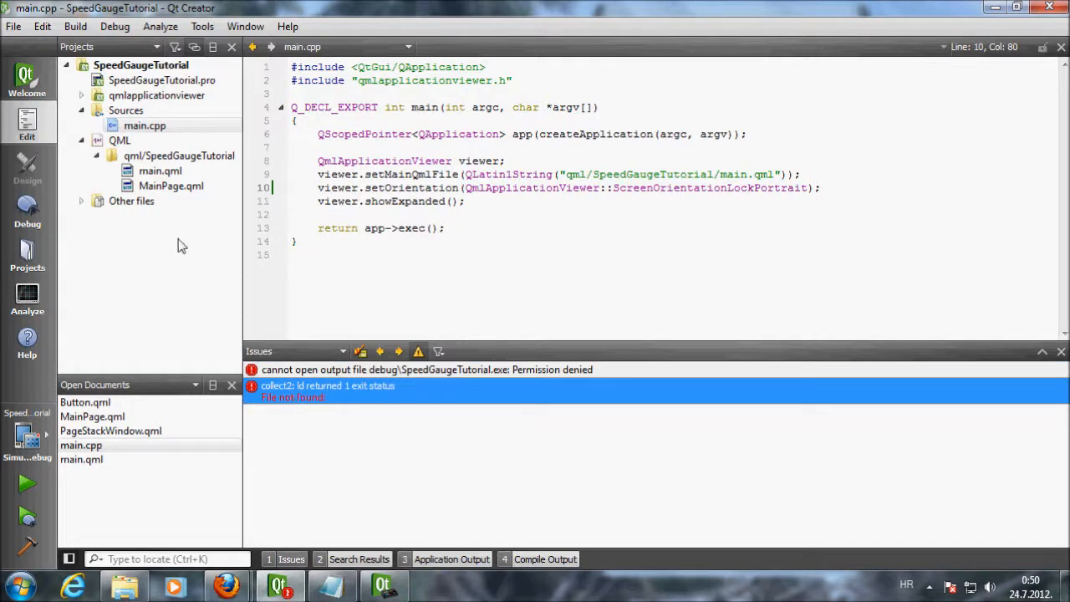
pyautogui.doubleClick(171, 186)
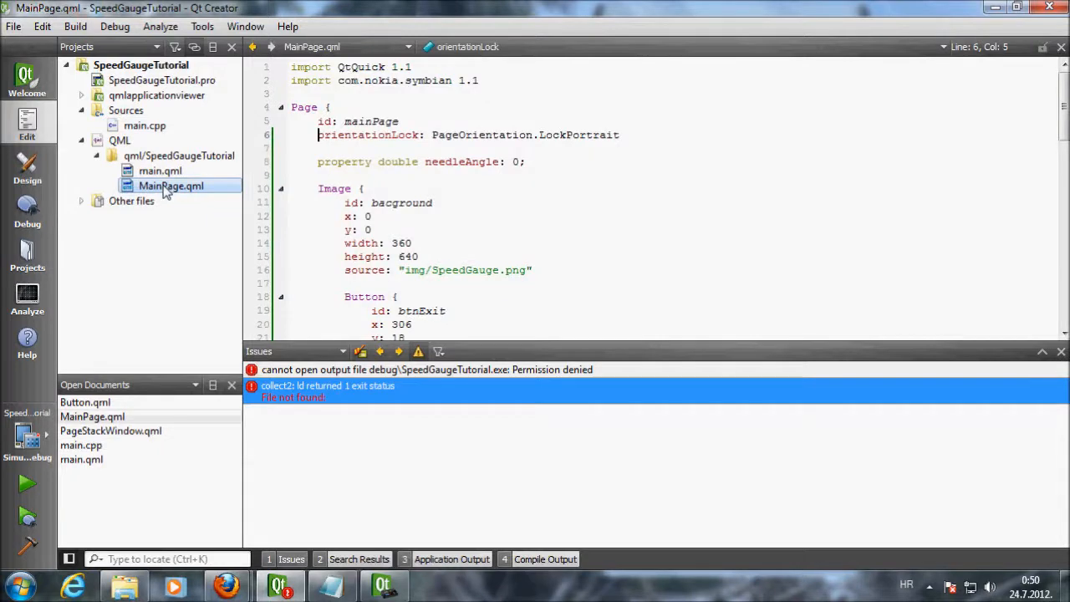
pyautogui.click(13, 26)
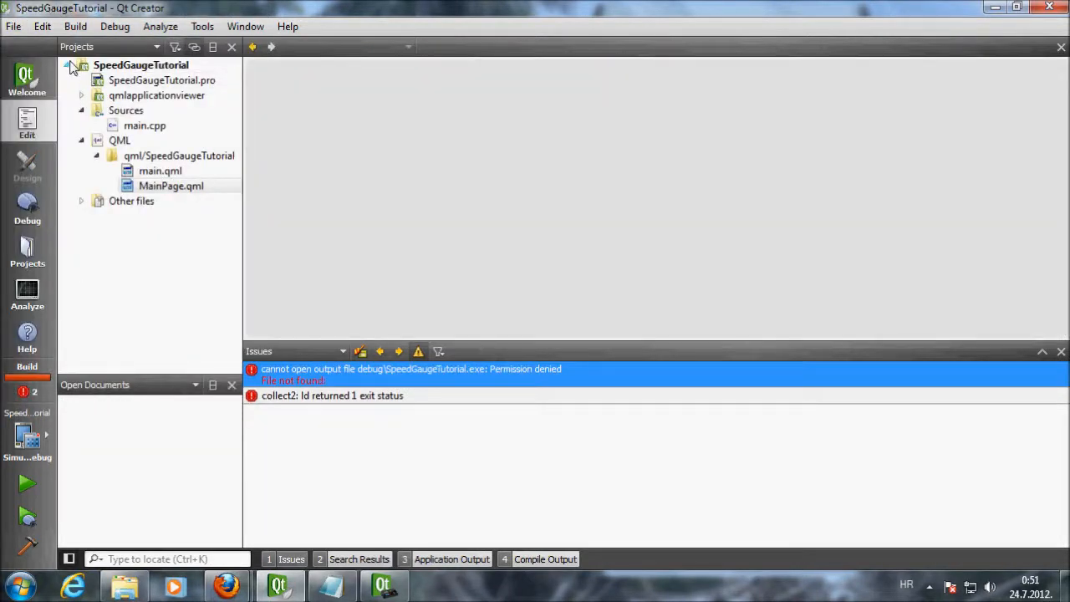
# Clean all build output of the project and run the app in the simulator again.
pyautogui.click(40, 27)
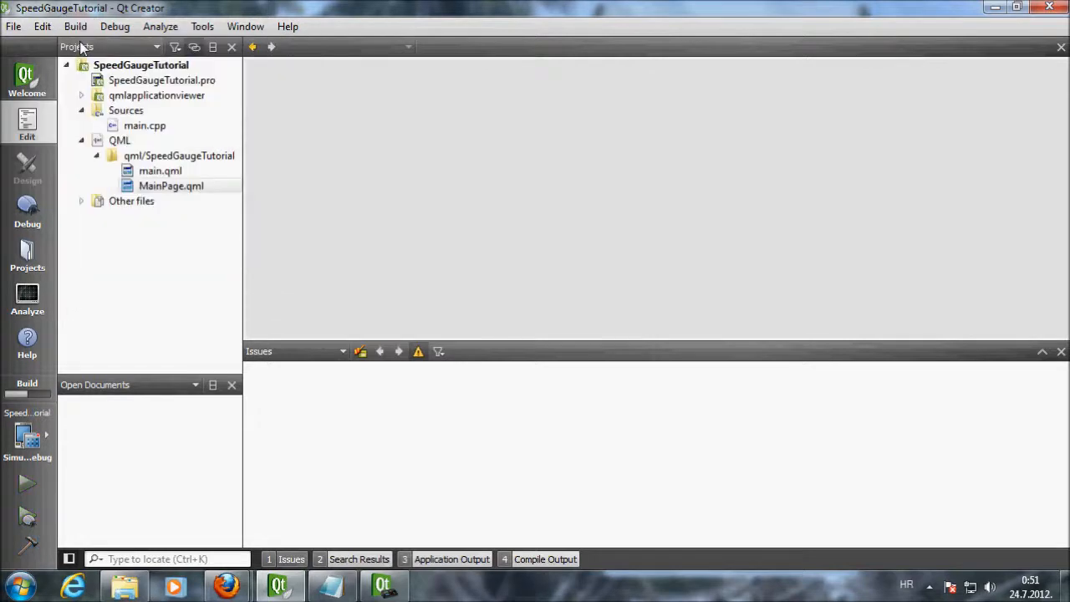
pyautogui.click(171, 185)
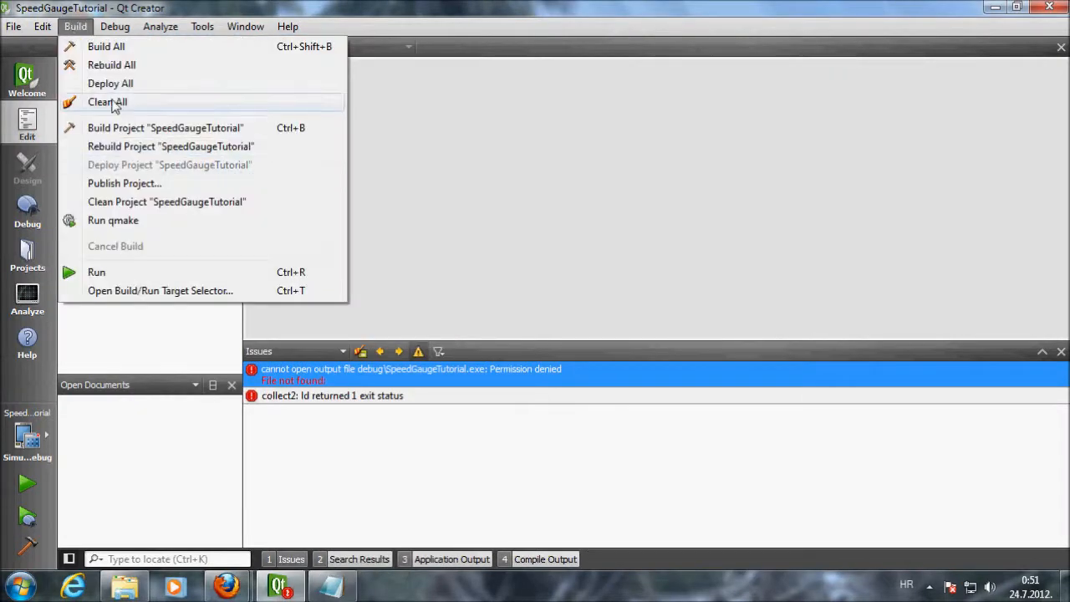
pyautogui.click(107, 102)
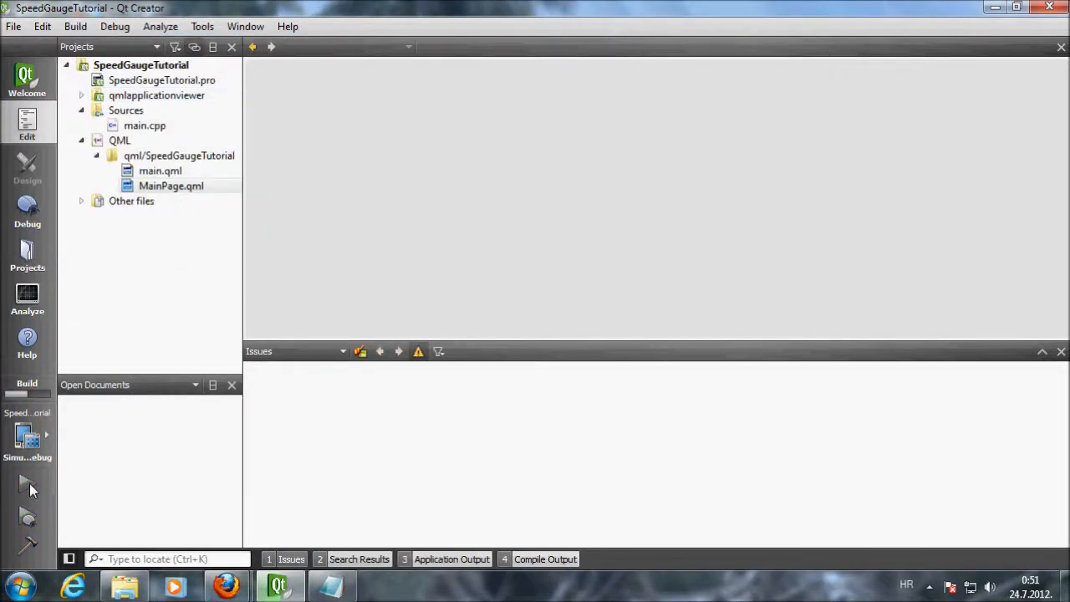
pyautogui.click(26, 485)
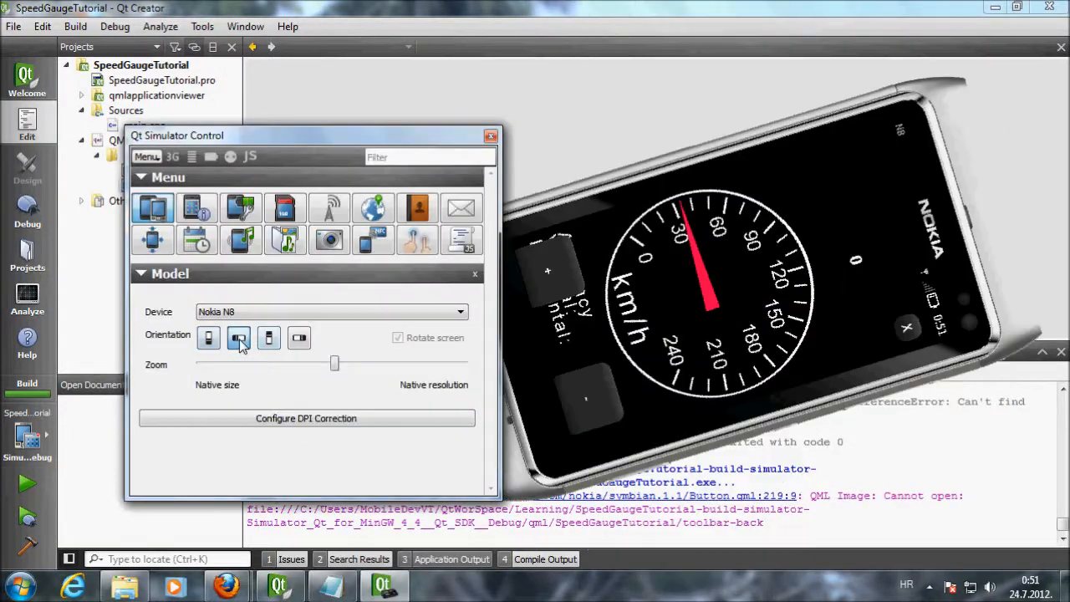
# Rotate the simulated N8 sideways to confirm the gauge stays locked in portrait.
pyautogui.click(298, 338)
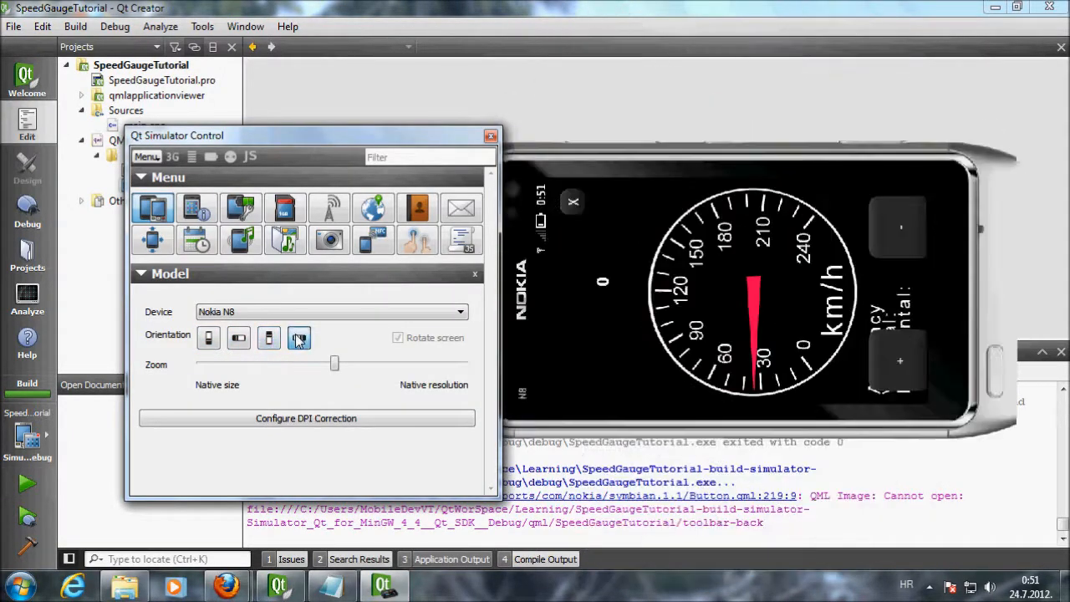
pyautogui.click(209, 337)
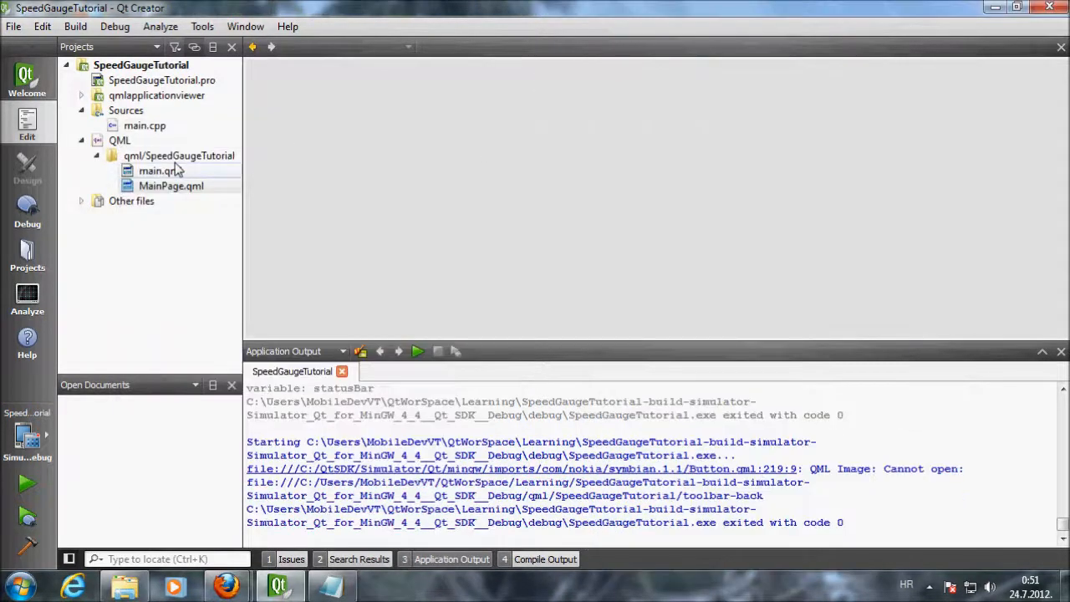
# In MainPage.qml make btnPlus and btnMinus change needleAngle by +1 / -1, then run the app.
pyautogui.doubleClick(171, 186)
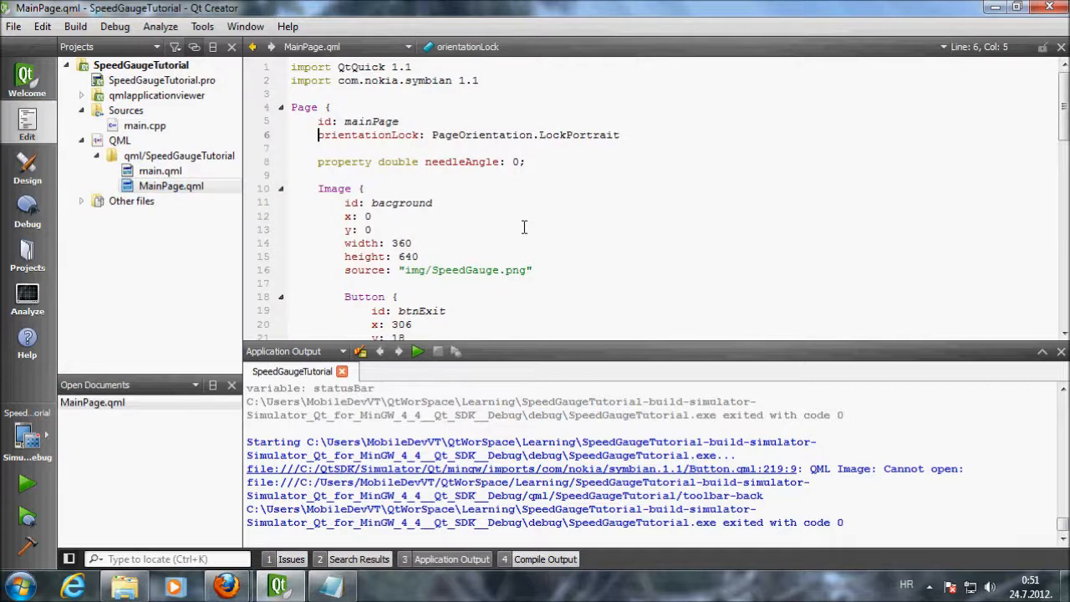
pyautogui.scroll(-3)
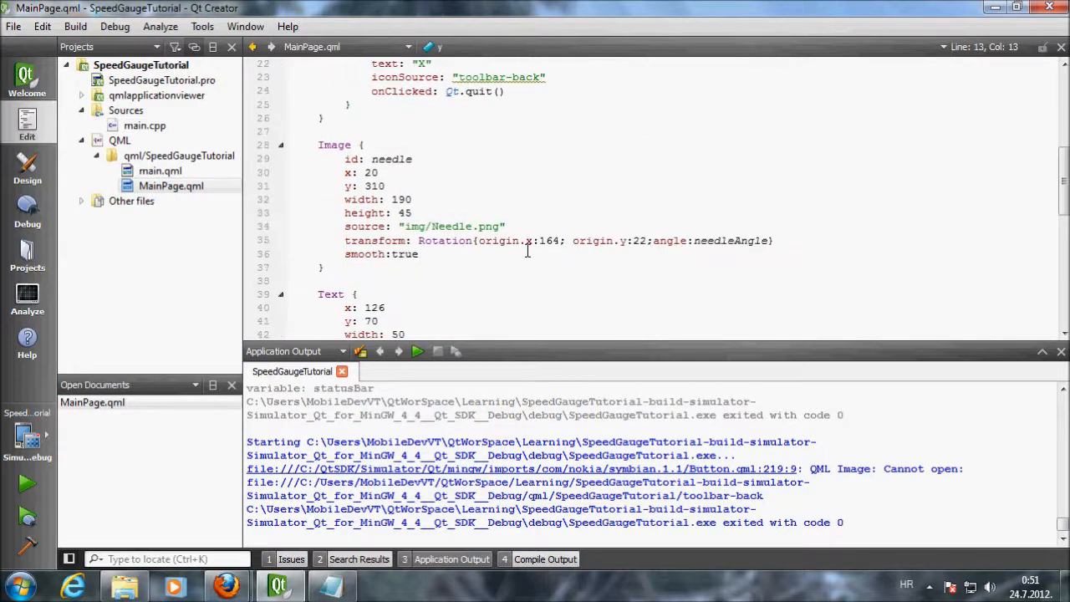
pyautogui.scroll(-3)
pyautogui.write('onClicked: needleAngle -=1')
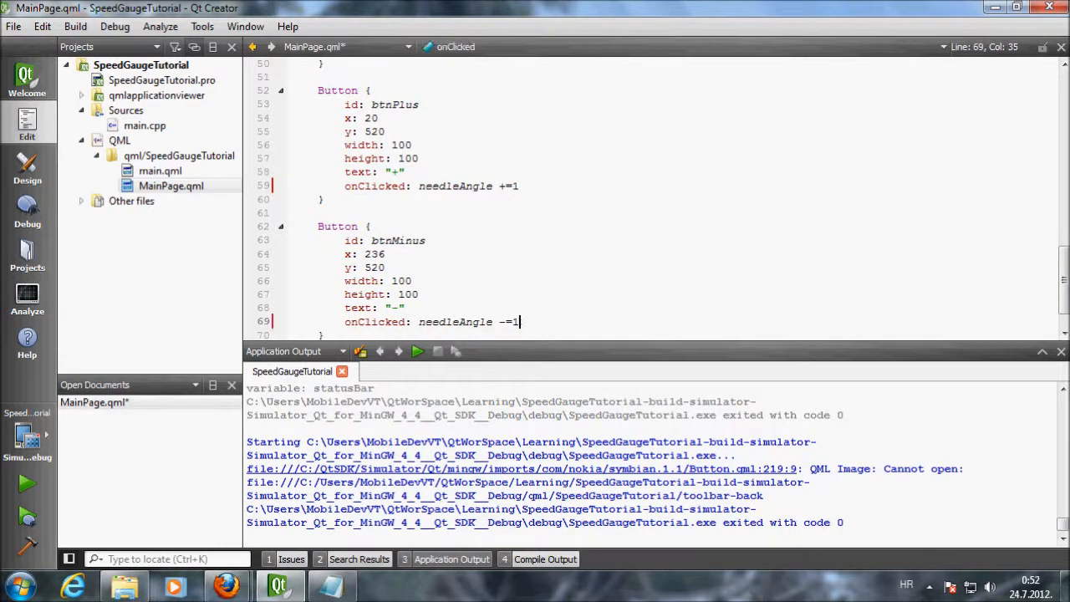
pyautogui.click(14, 27)
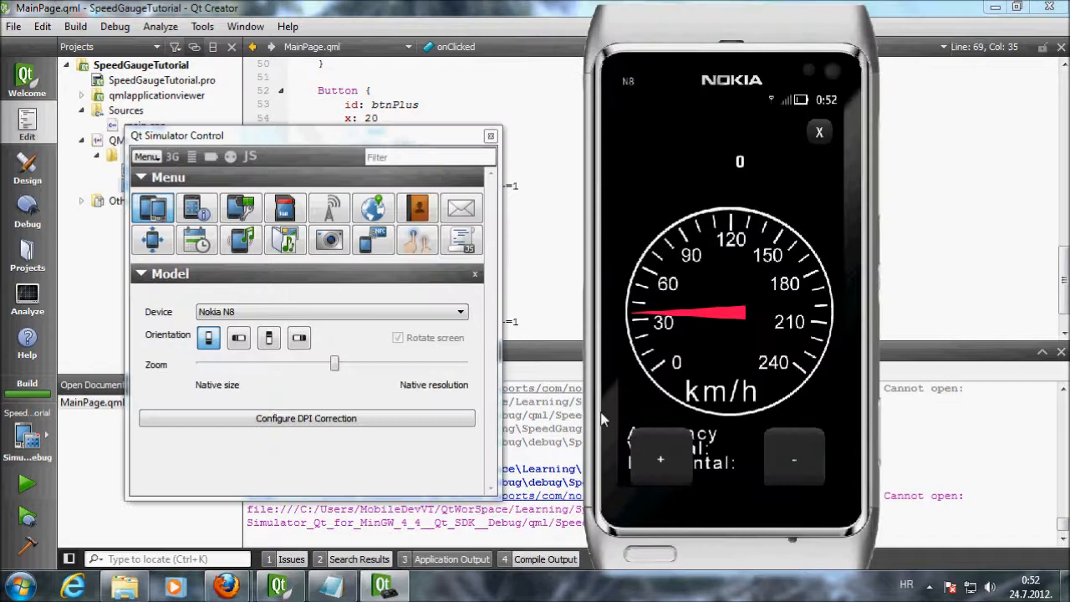
# Lower the needle twice with the minus button and enlarge the simulated phone display.
pyautogui.click(792, 458)
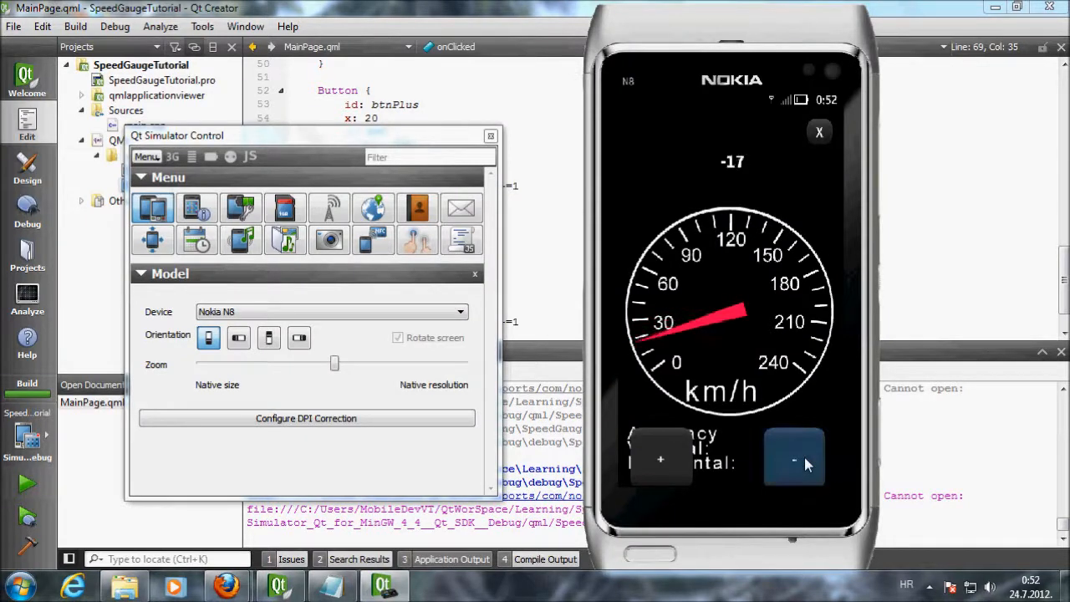
pyautogui.click(794, 459)
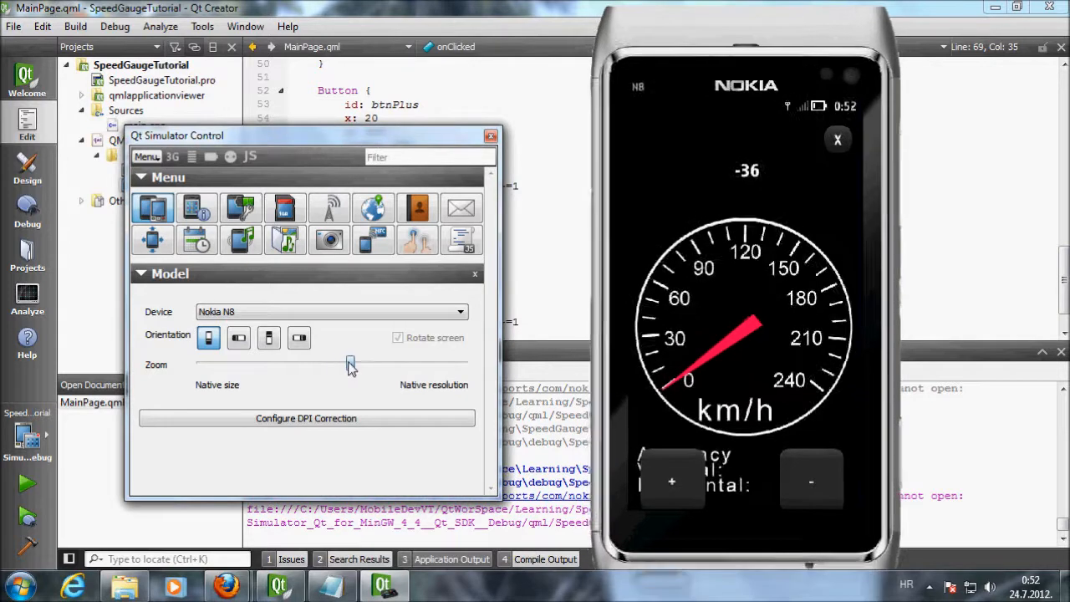
pyautogui.moveTo(352, 363); pyautogui.dragTo(353, 363)
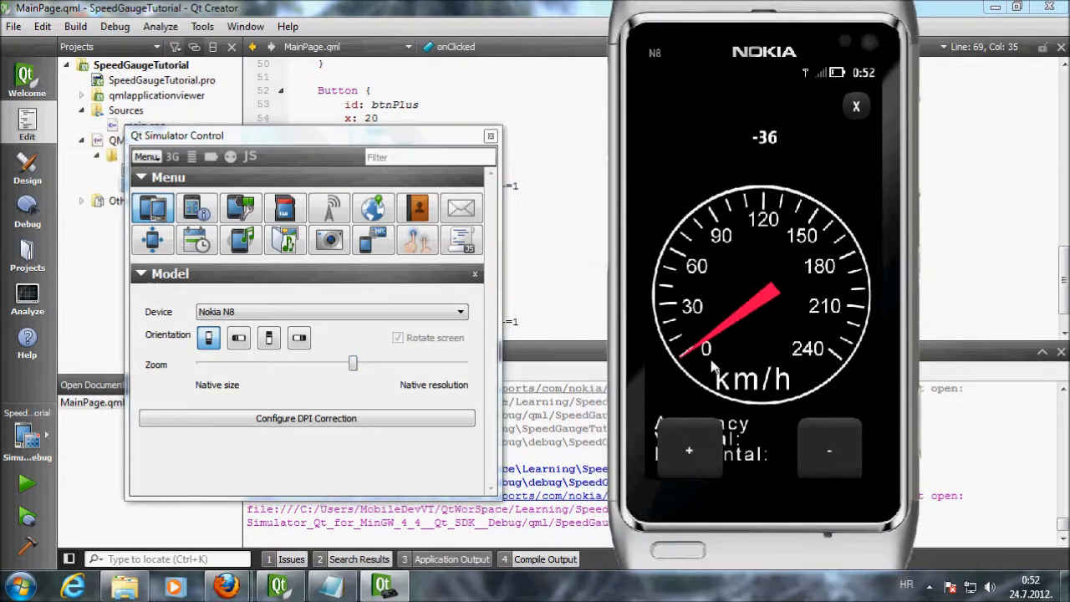
pyautogui.moveTo(770, 154)
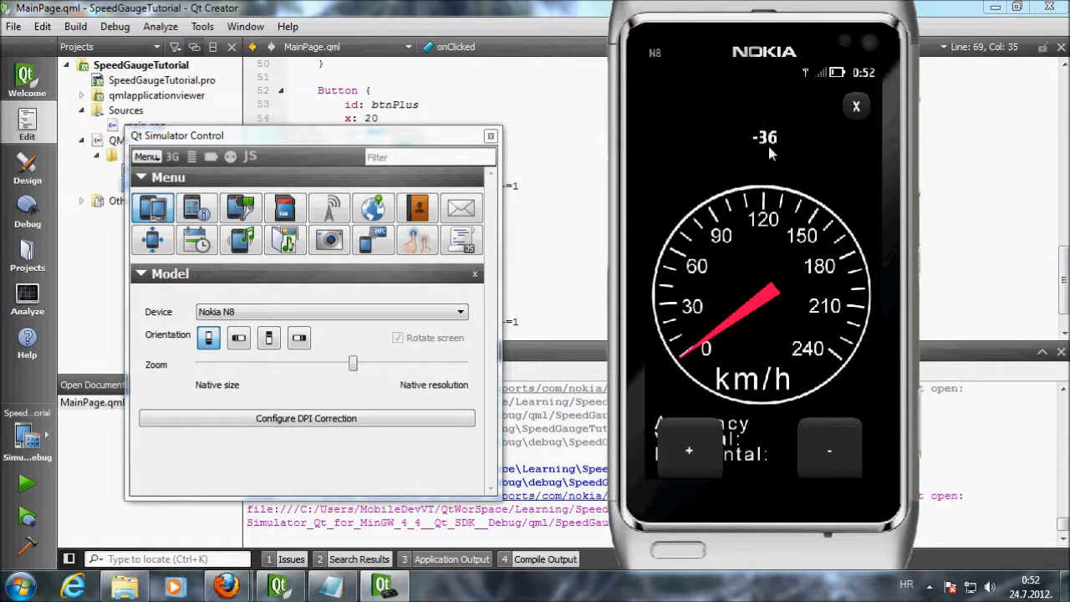
# Raise the needle repeatedly with the plus button, sweeping the readout up toward 209.
pyautogui.click(689, 449)
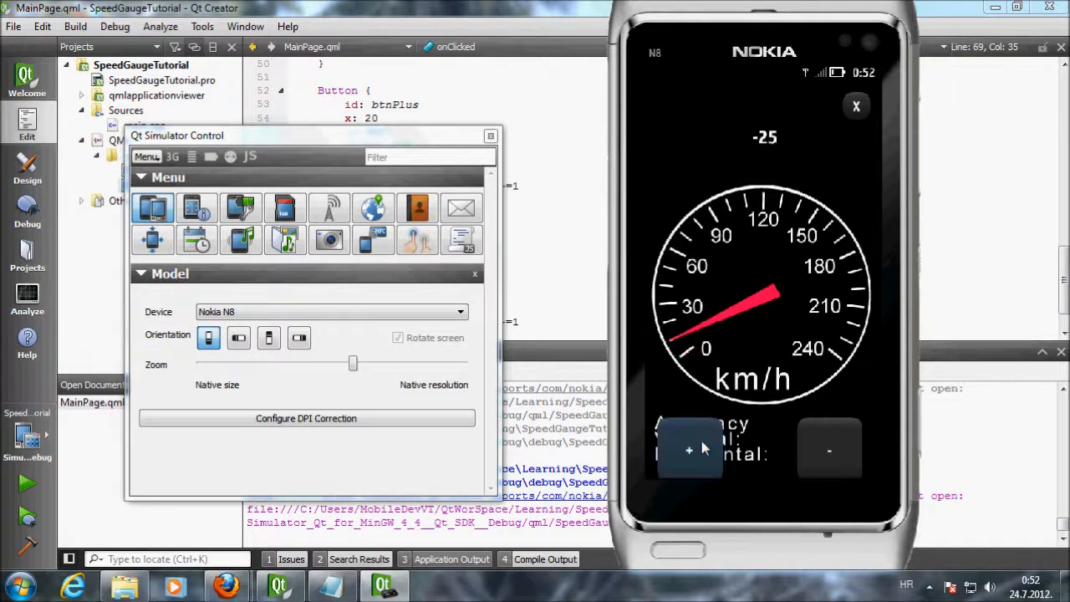
pyautogui.click(689, 450)
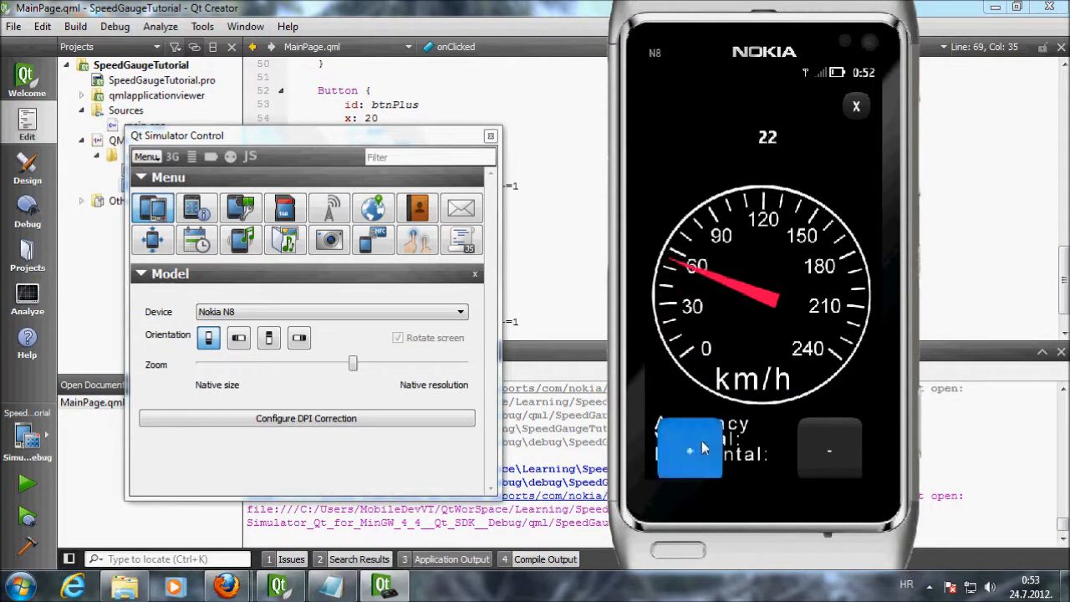
pyautogui.click(689, 450)
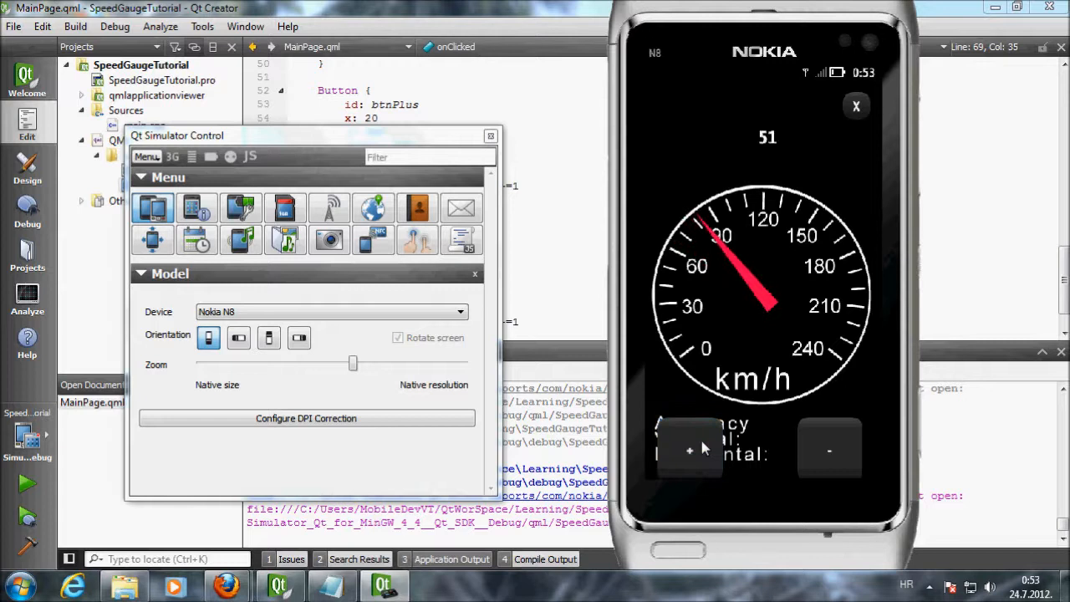
pyautogui.click(689, 450)
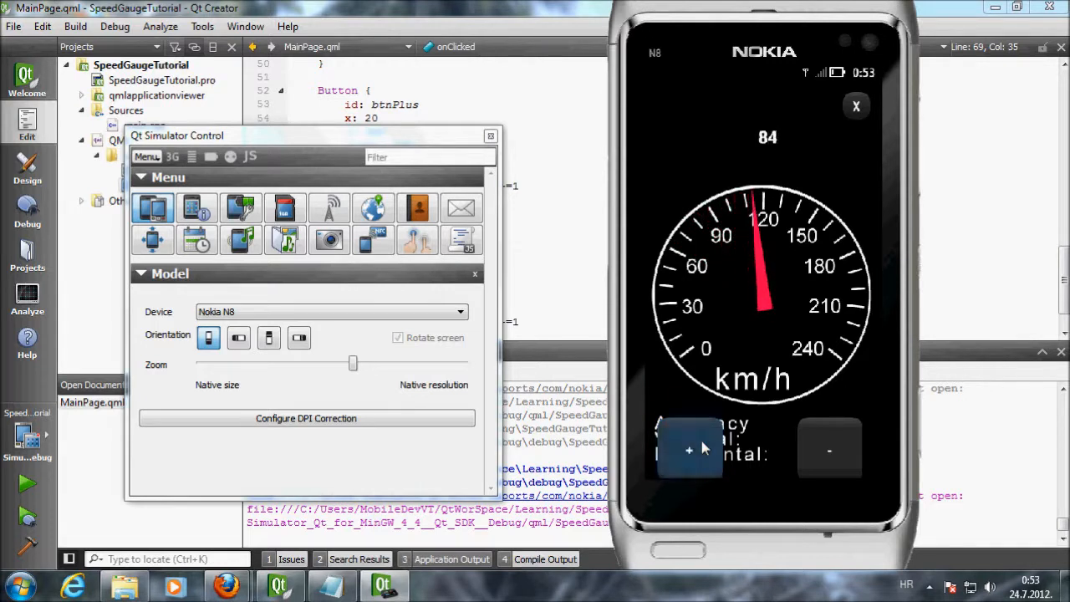
pyautogui.click(689, 450)
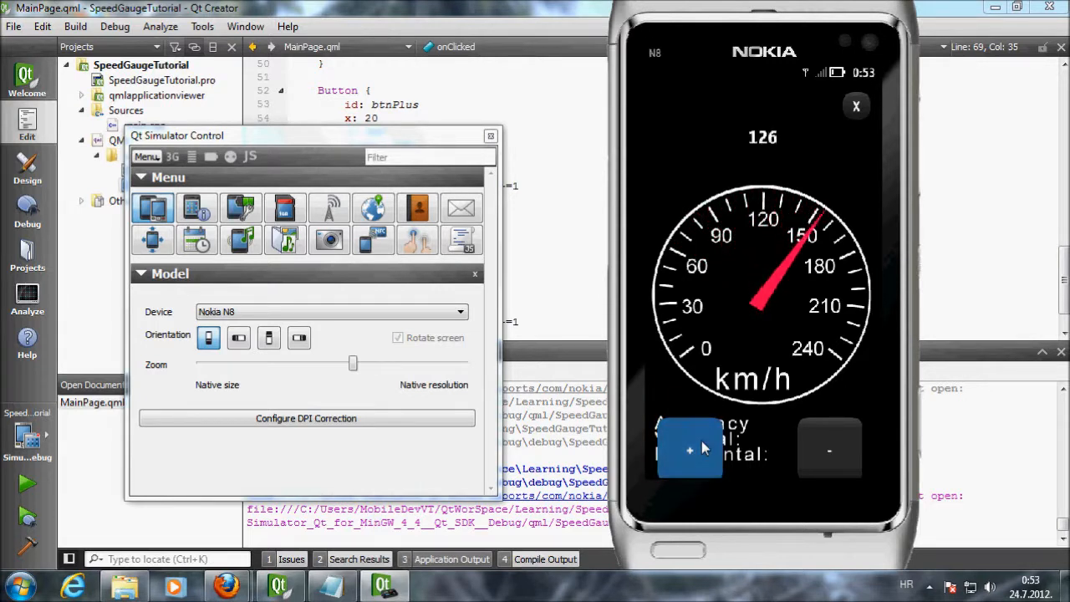
pyautogui.click(689, 450)
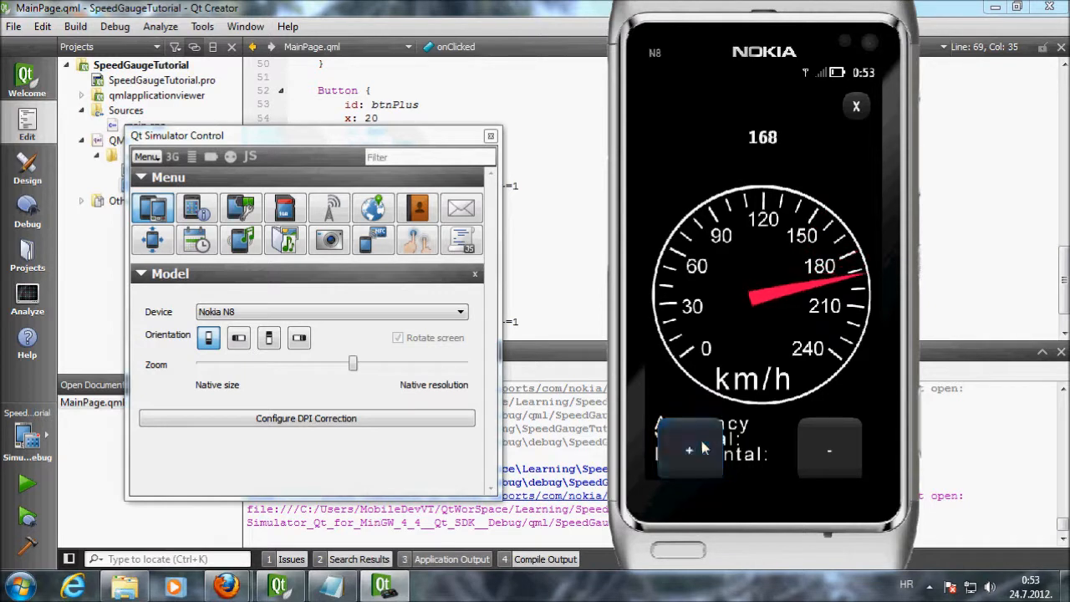
pyautogui.click(689, 450)
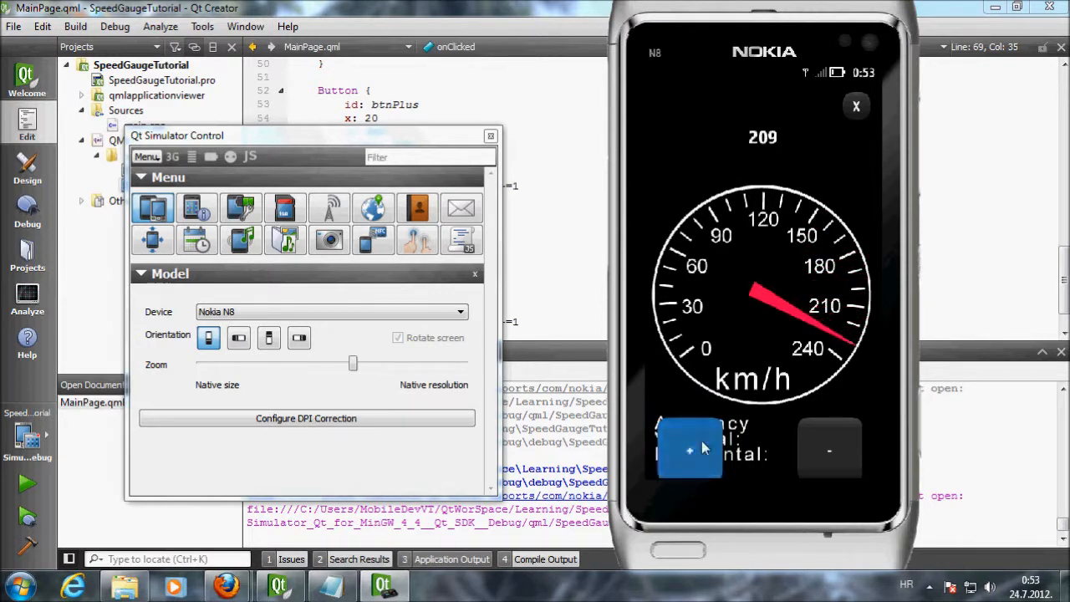
pyautogui.click(689, 450)
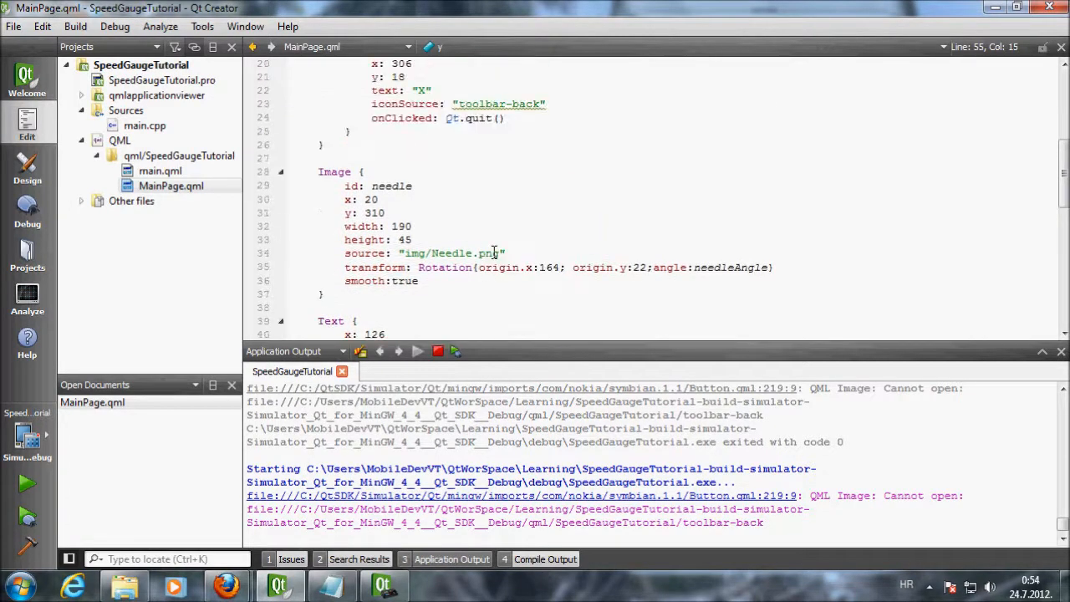
# Change the needle Rotation angle to Math.min(Math.max(needleAngle,-36),220).
pyautogui.scroll(3)
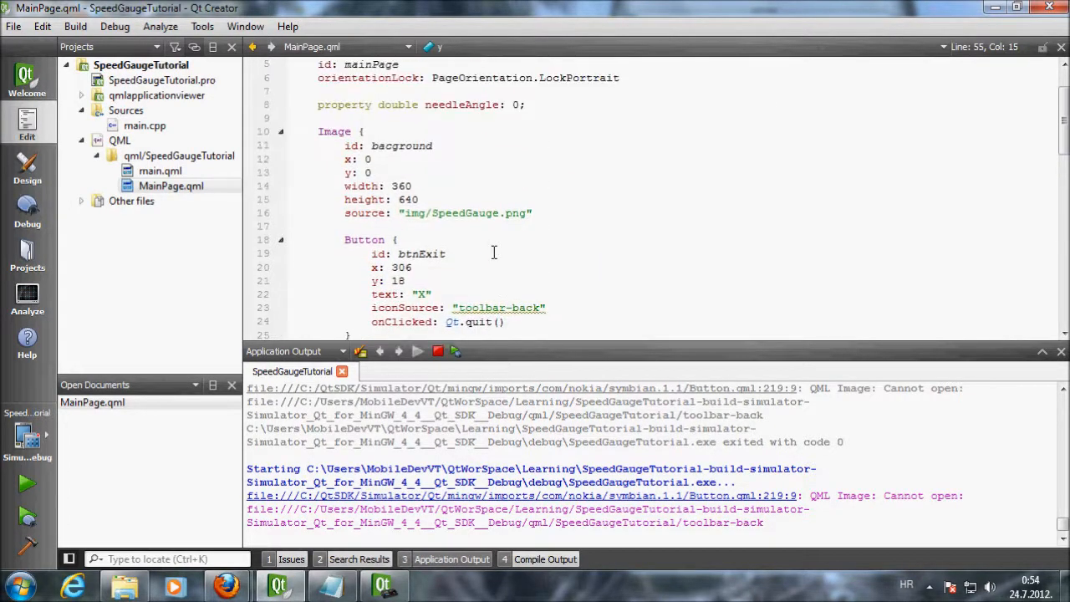
pyautogui.scroll(-3)
pyautogui.write('transform: Rotation{origin.x:164; origin.y:22;angle:MathneedleAngle')
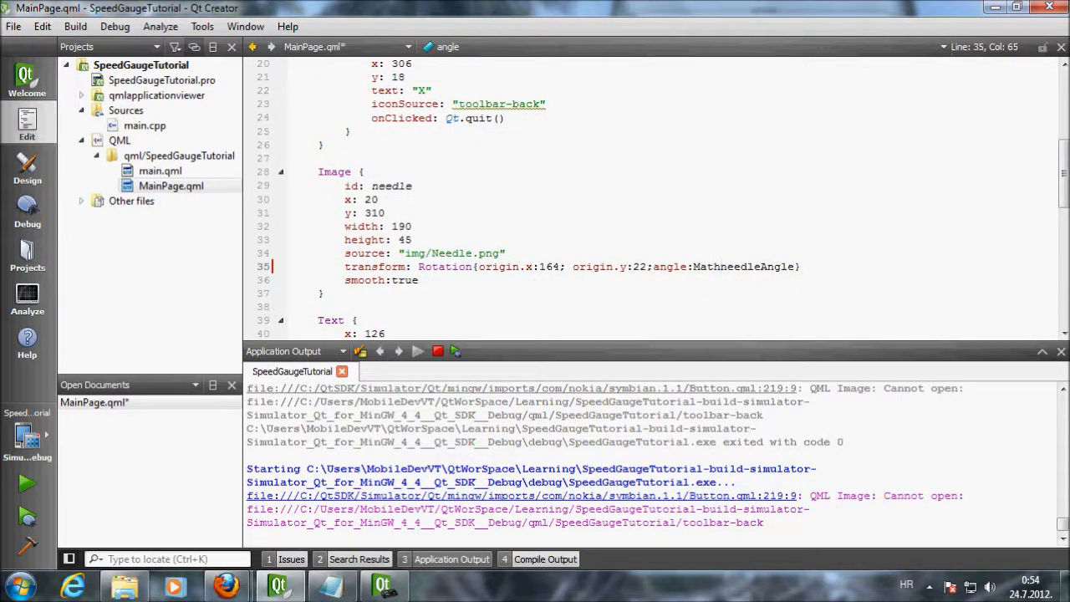
pyautogui.write('.')
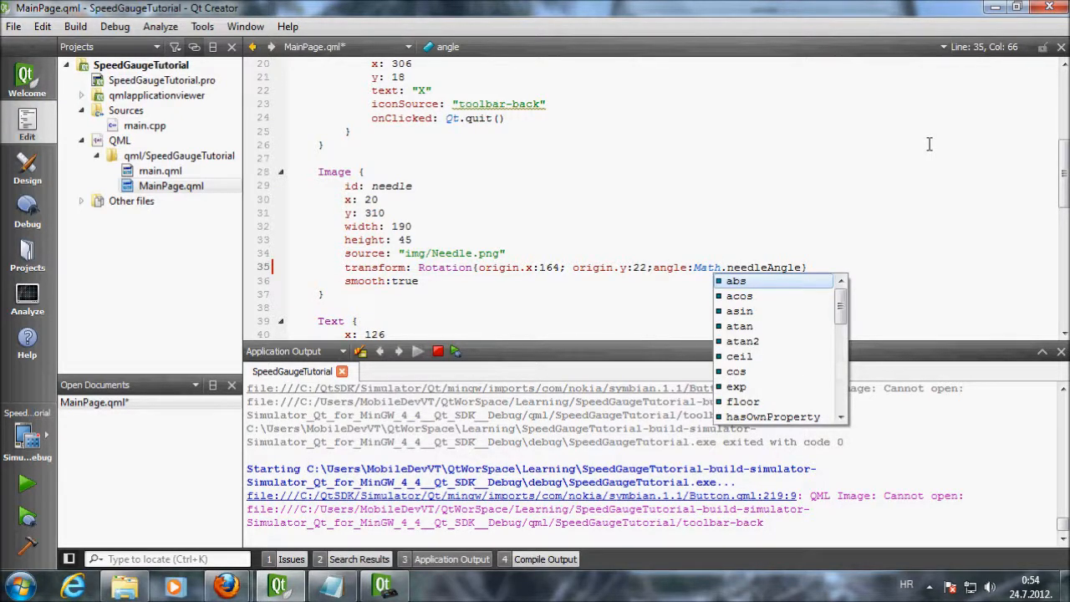
pyautogui.write('min')
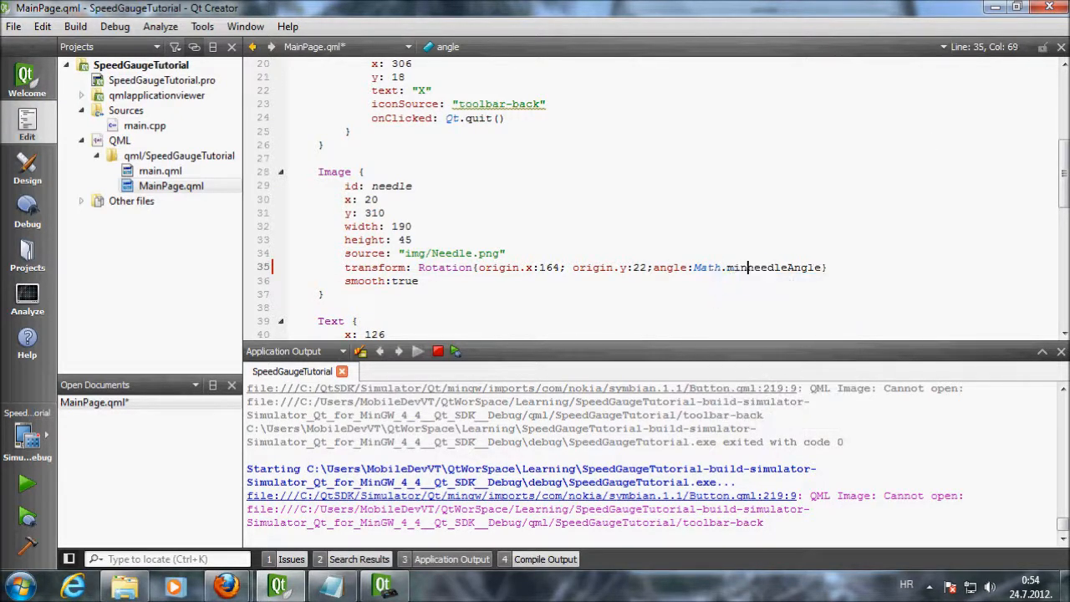
pyautogui.write('(')
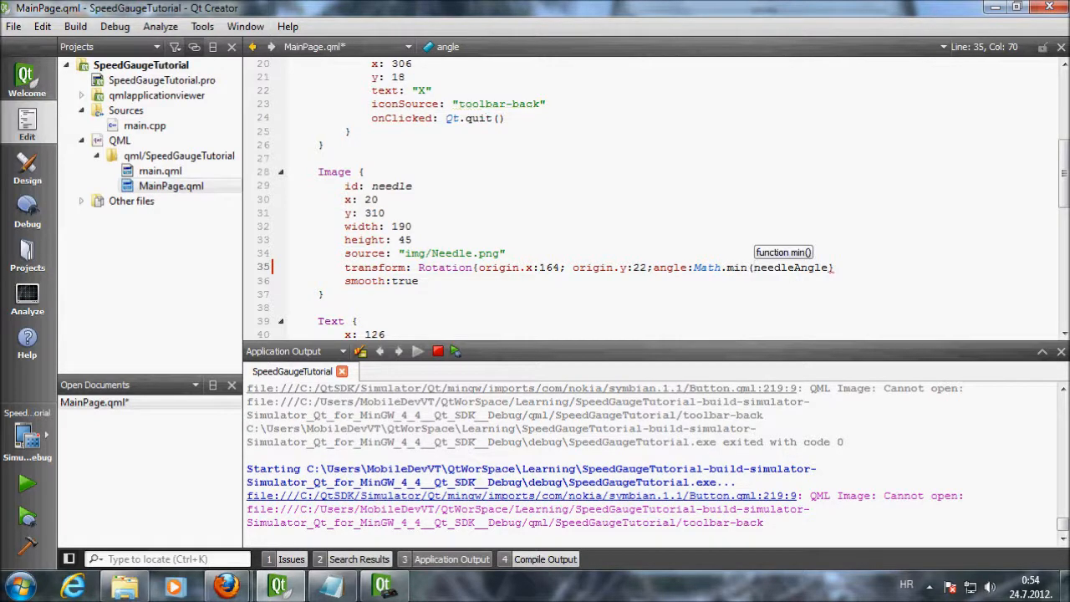
pyautogui.write('m')
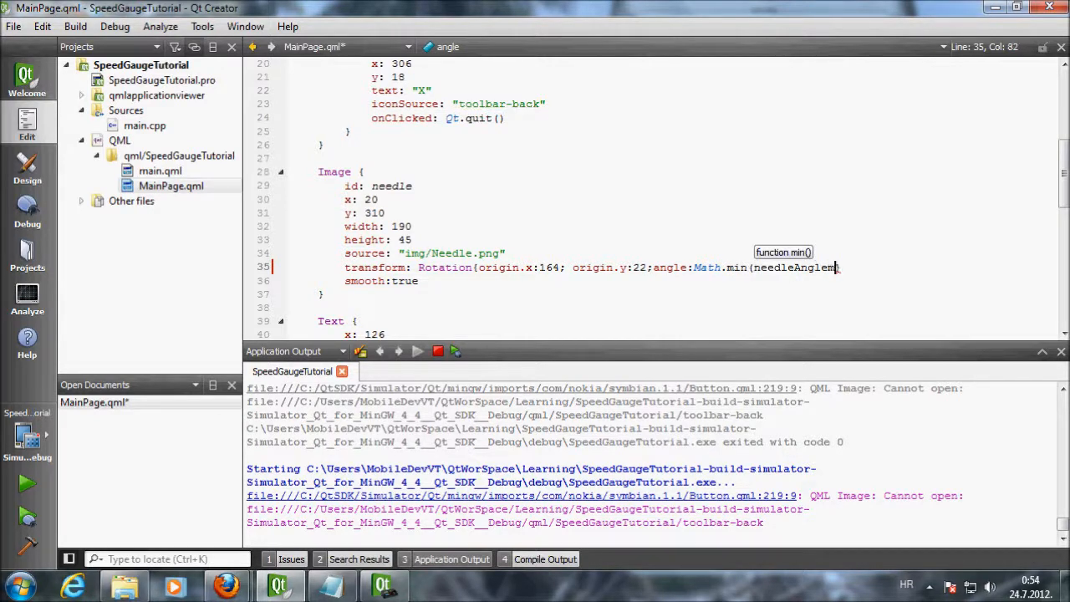
pyautogui.write(',220)}')
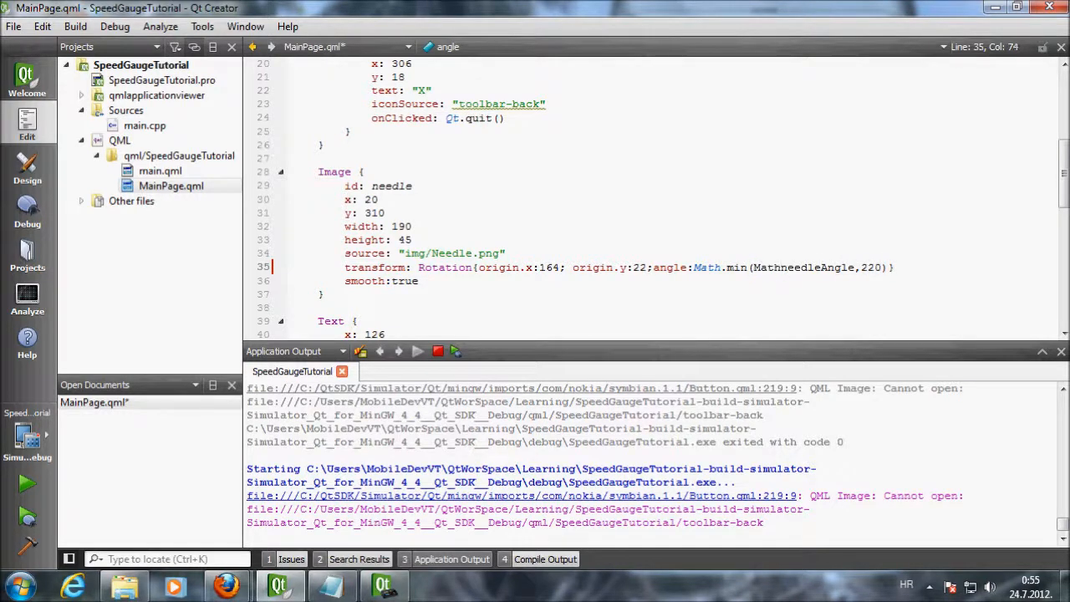
pyautogui.write('.max(')
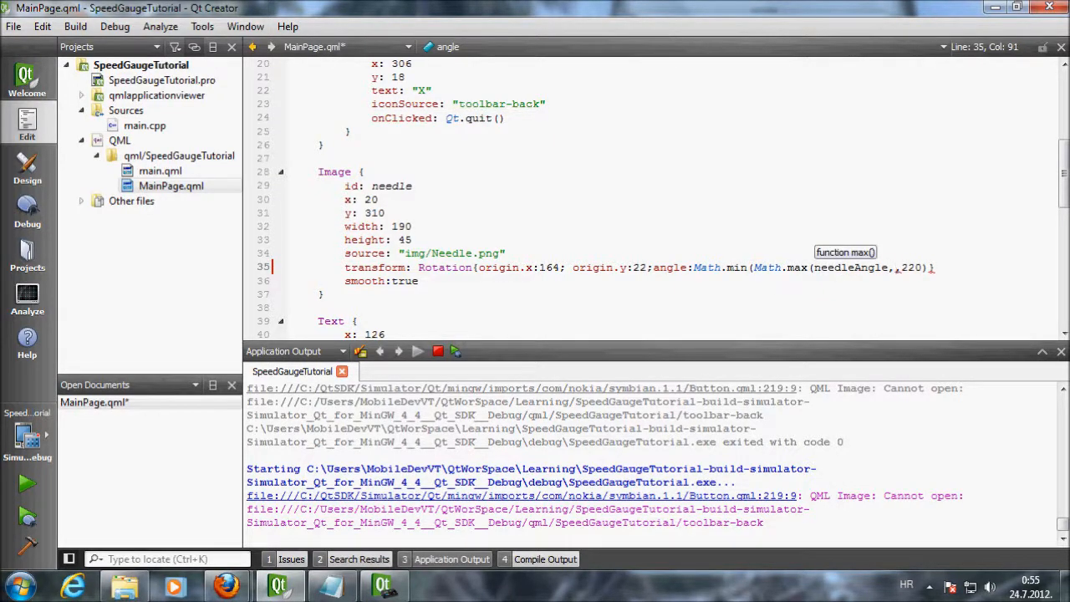
pyautogui.write('-36')
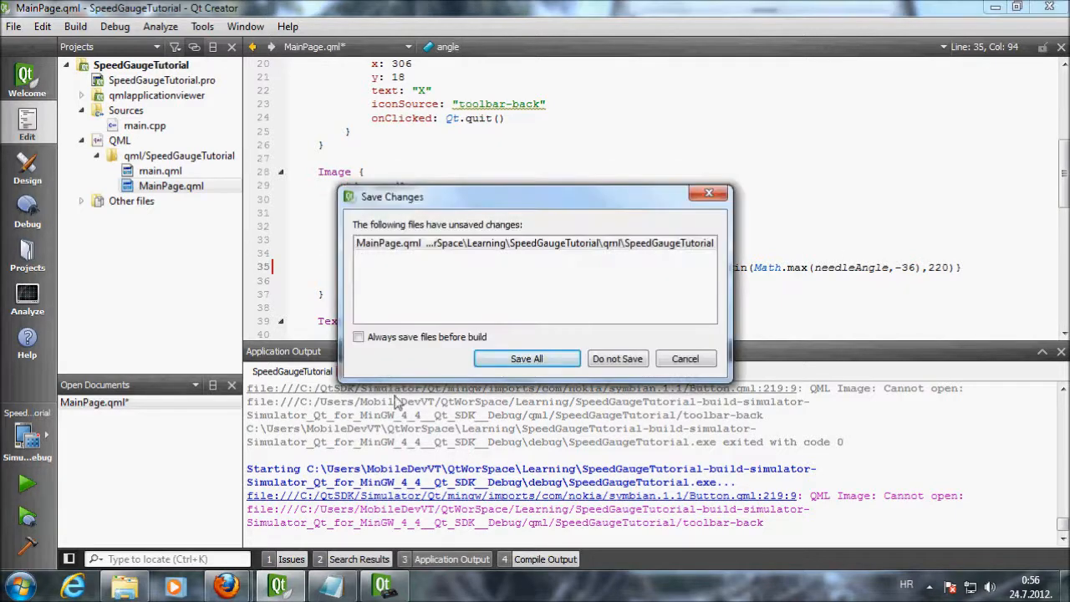
# Save and run, then step the readout from -43 past 222 to confirm the needle stays clamped.
pyautogui.click(527, 358)
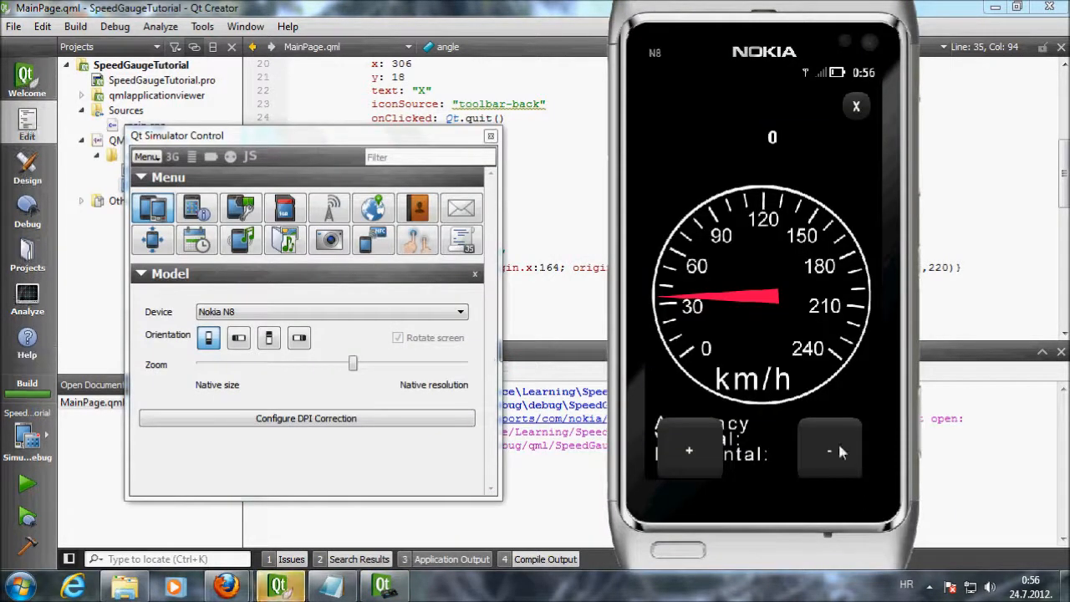
pyautogui.click(829, 449)
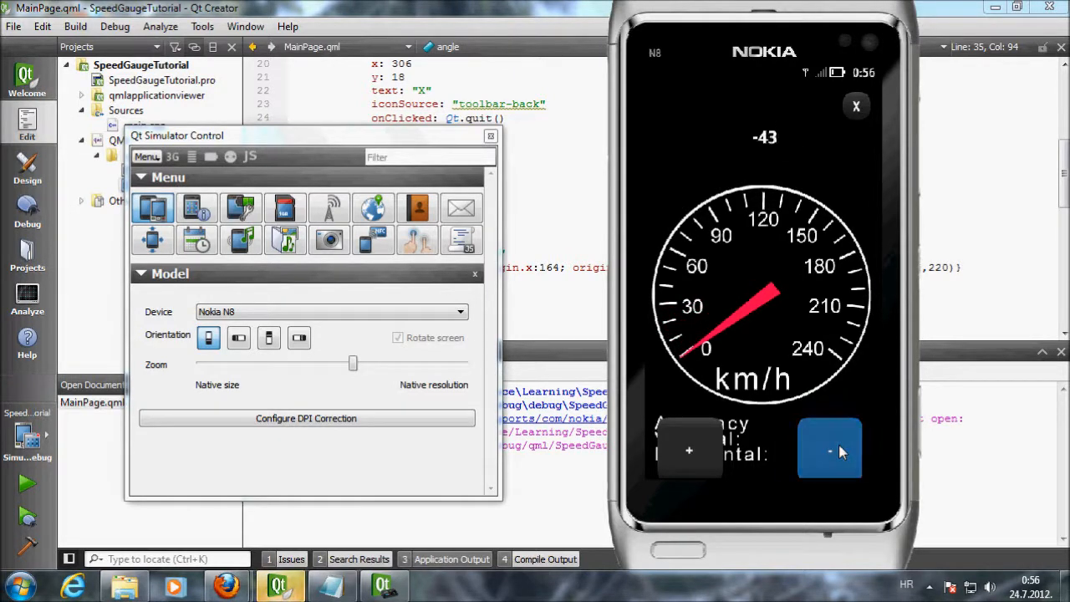
pyautogui.click(829, 448)
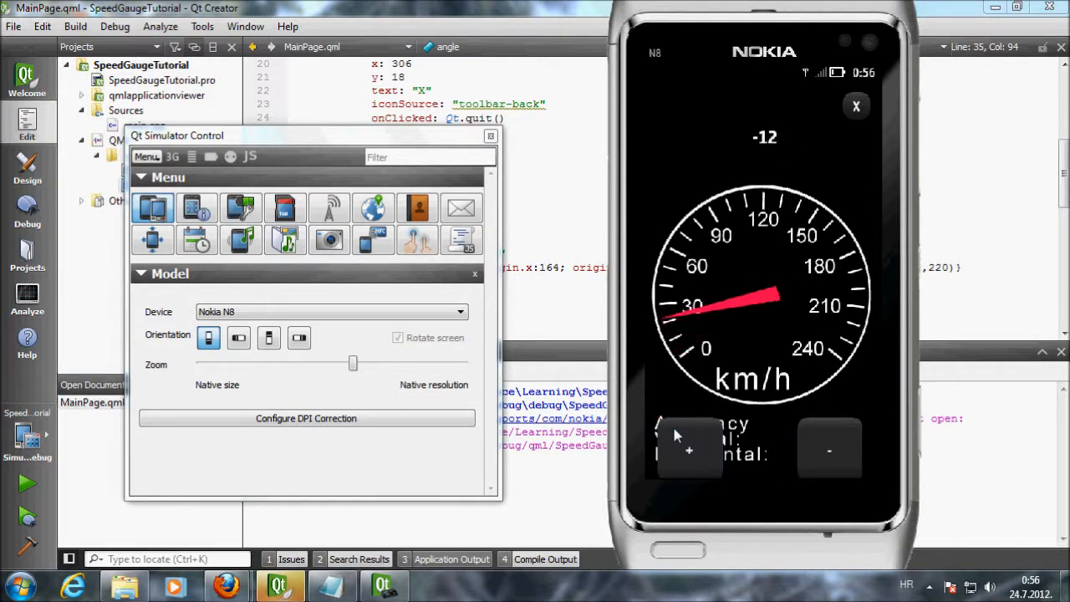
pyautogui.click(689, 450)
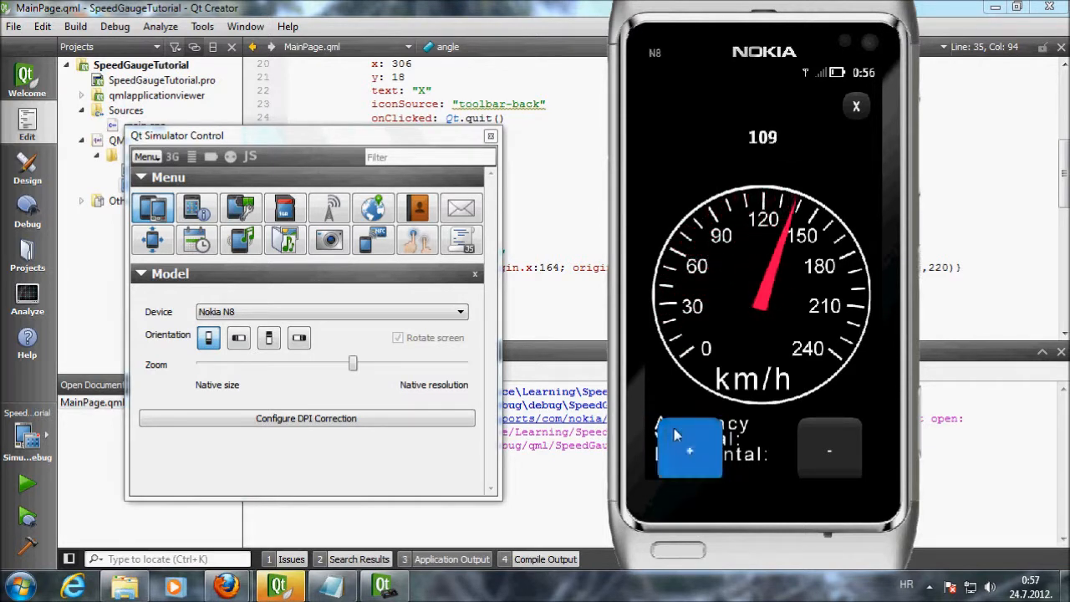
pyautogui.click(689, 451)
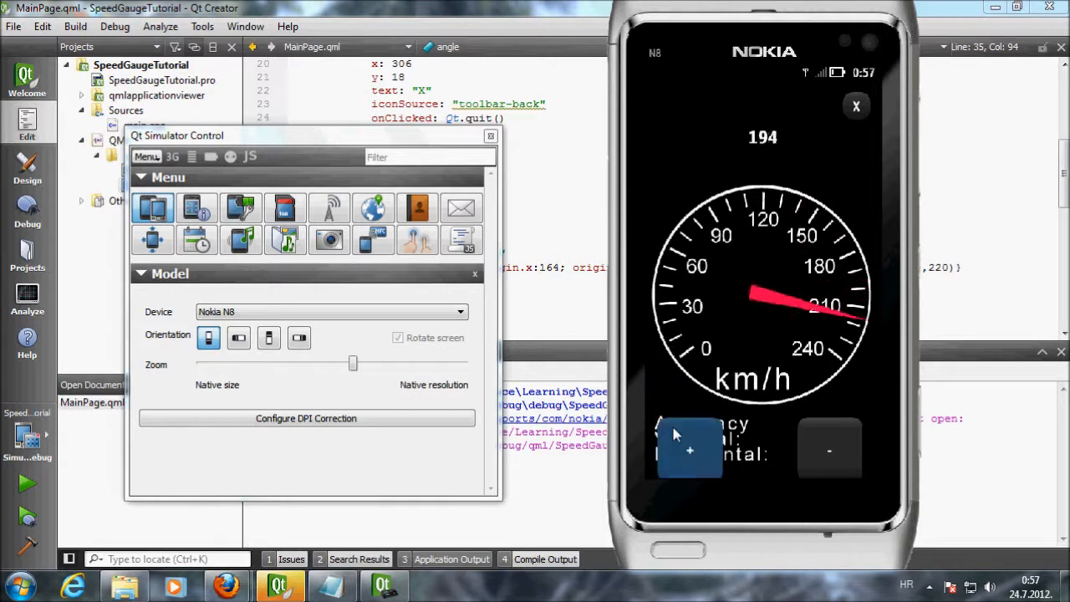
pyautogui.click(689, 449)
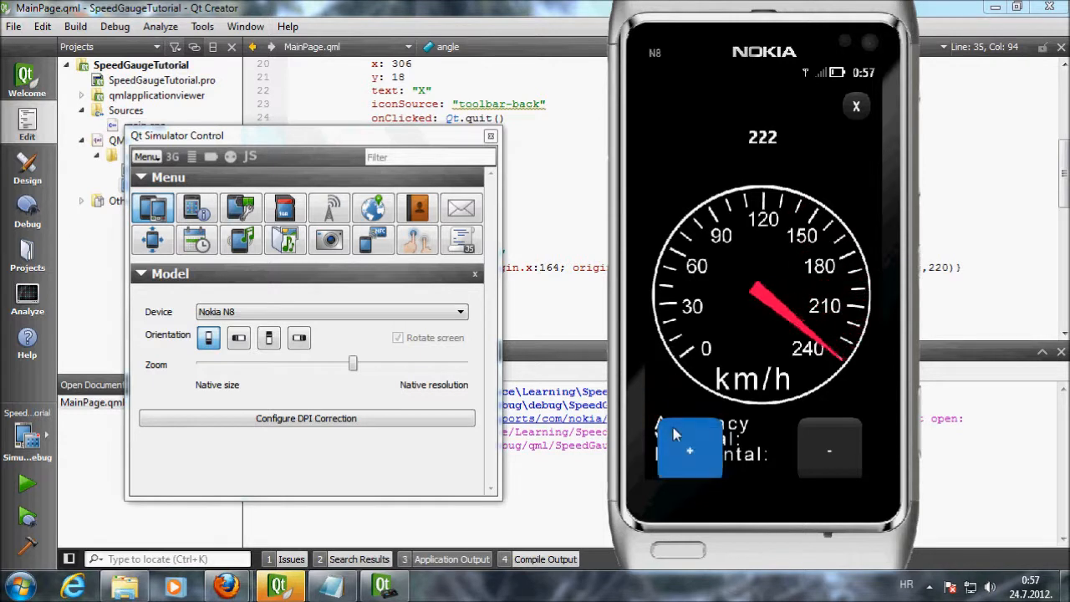
pyautogui.click(830, 449)
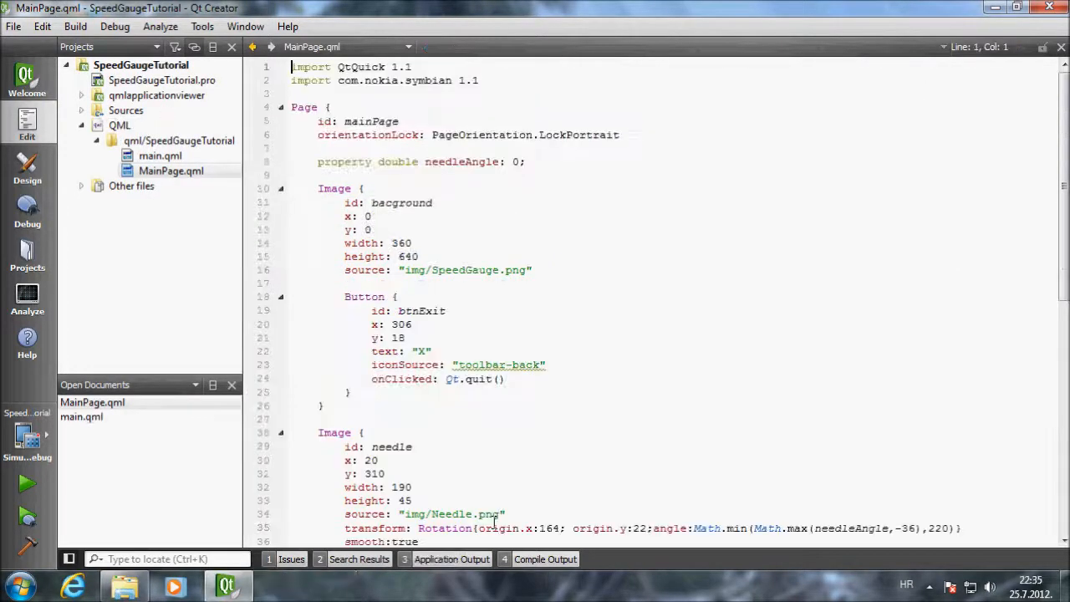
# Break the needle's Rotation transform so the angle clamp sits on its own line.
pyautogui.scroll(-3)
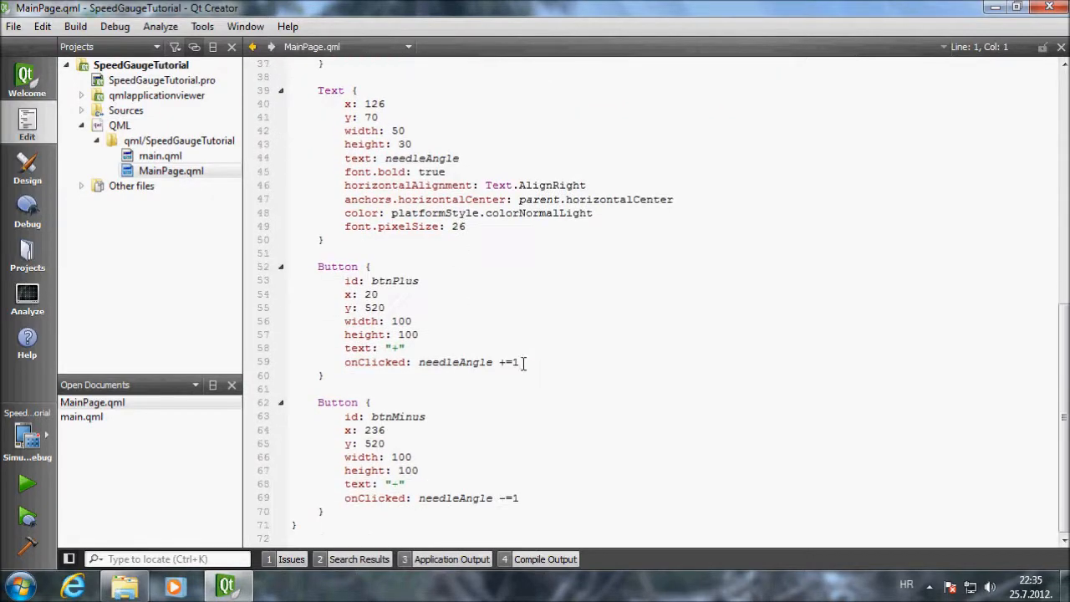
pyautogui.write('0')
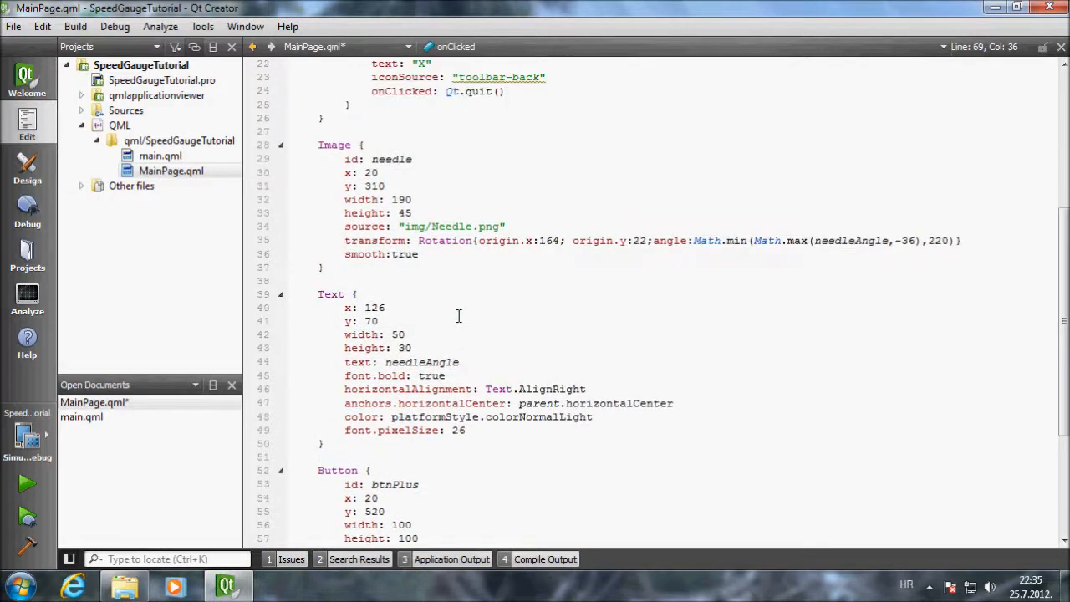
pyautogui.click(656, 281)
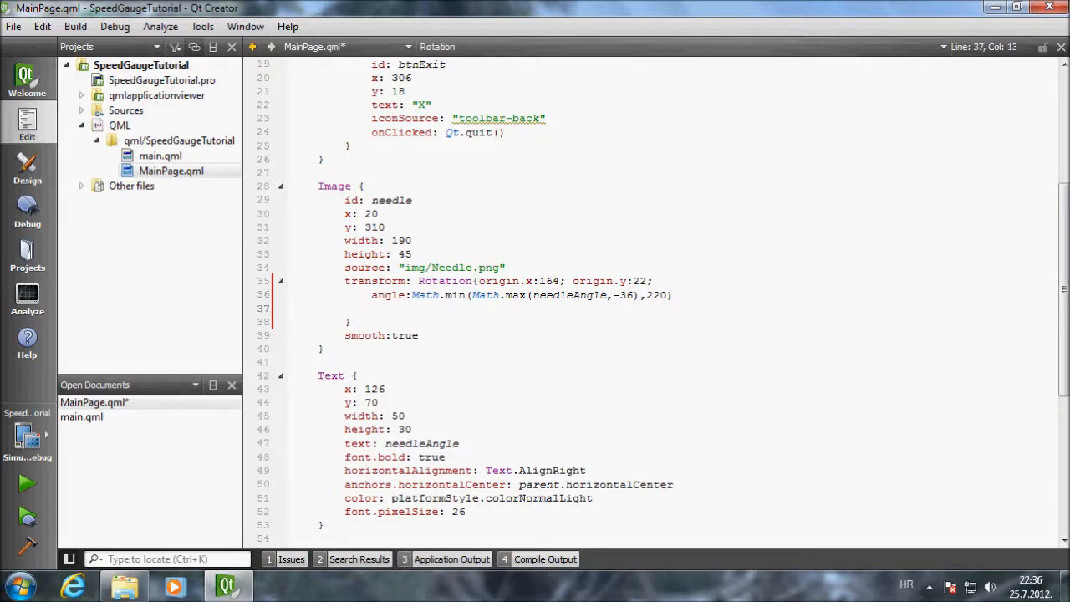
# Add Behavior on angle { SpringAnimation { spring: 2; damping: 0.2; mass: 3 } } inside the Rotation.
pyautogui.write('Behavior on angle {')
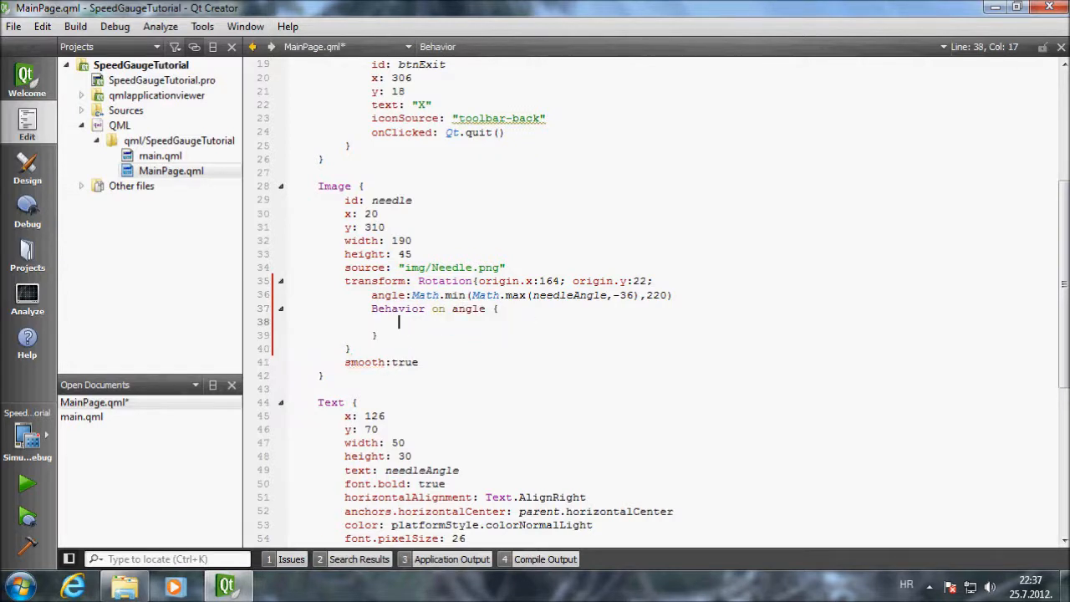
pyautogui.write('s')
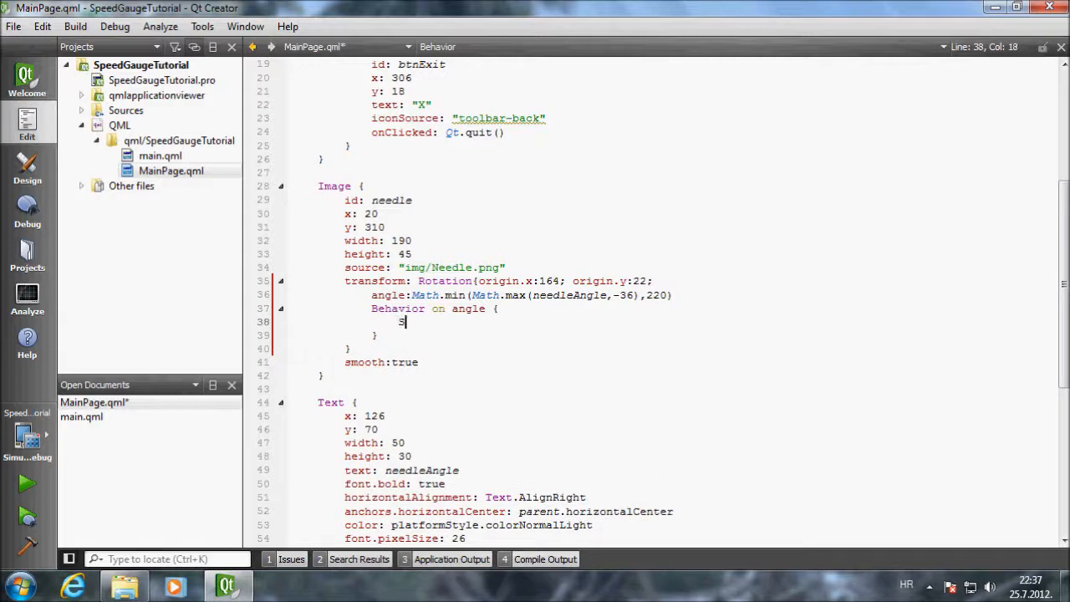
pyautogui.write('SpringAnimation')
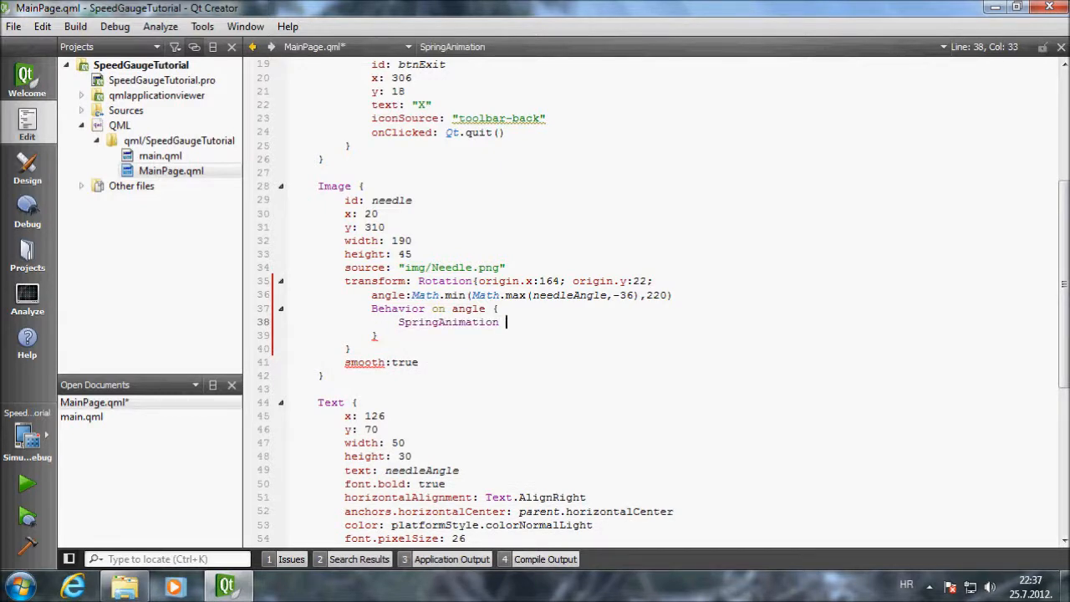
pyautogui.write('spring:')
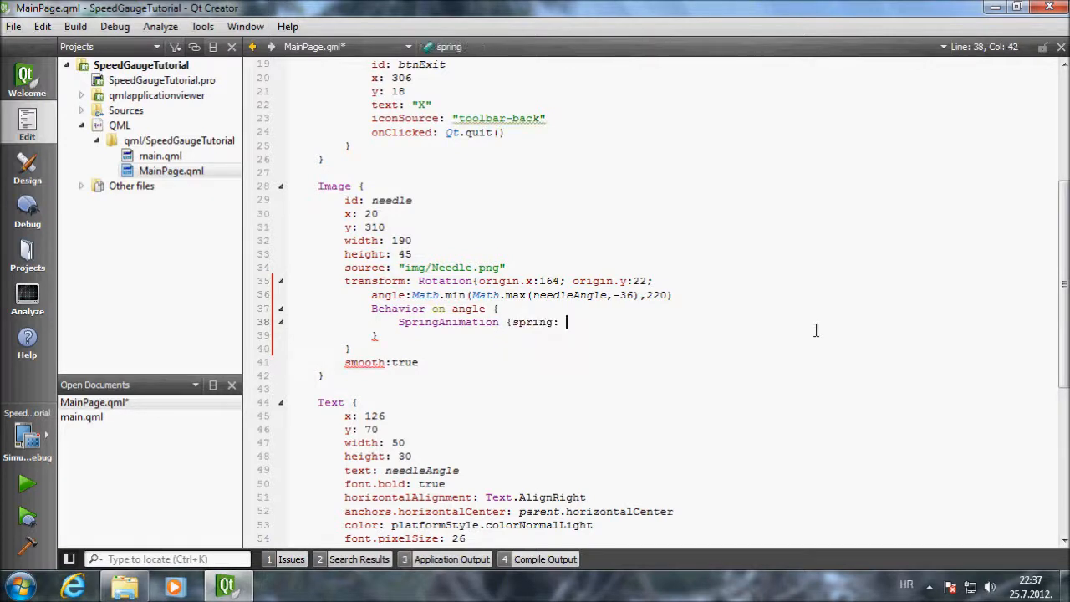
pyautogui.write('2;')
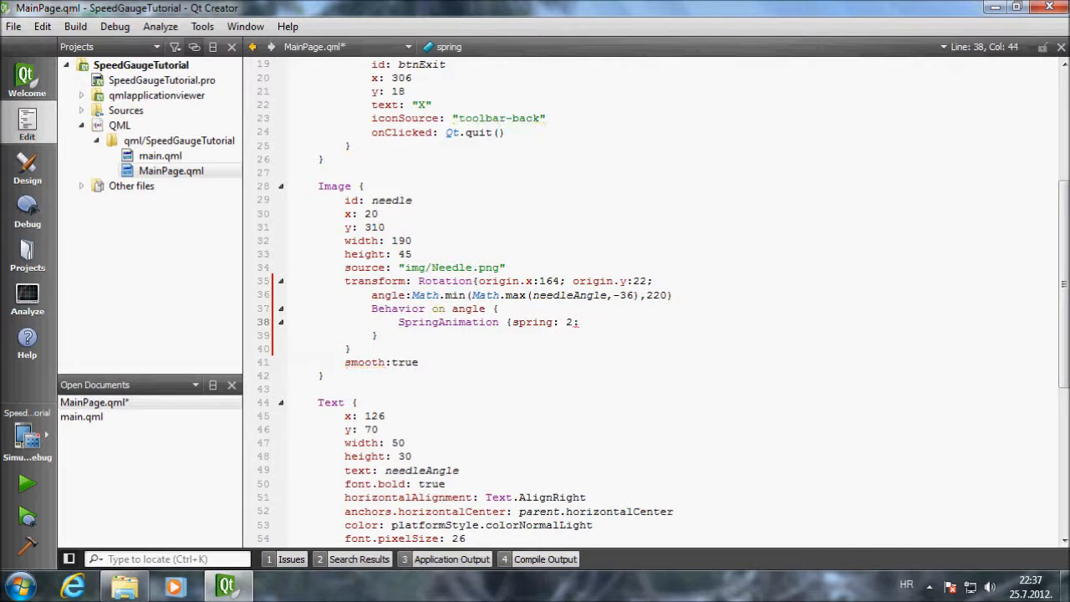
pyautogui.write('d')
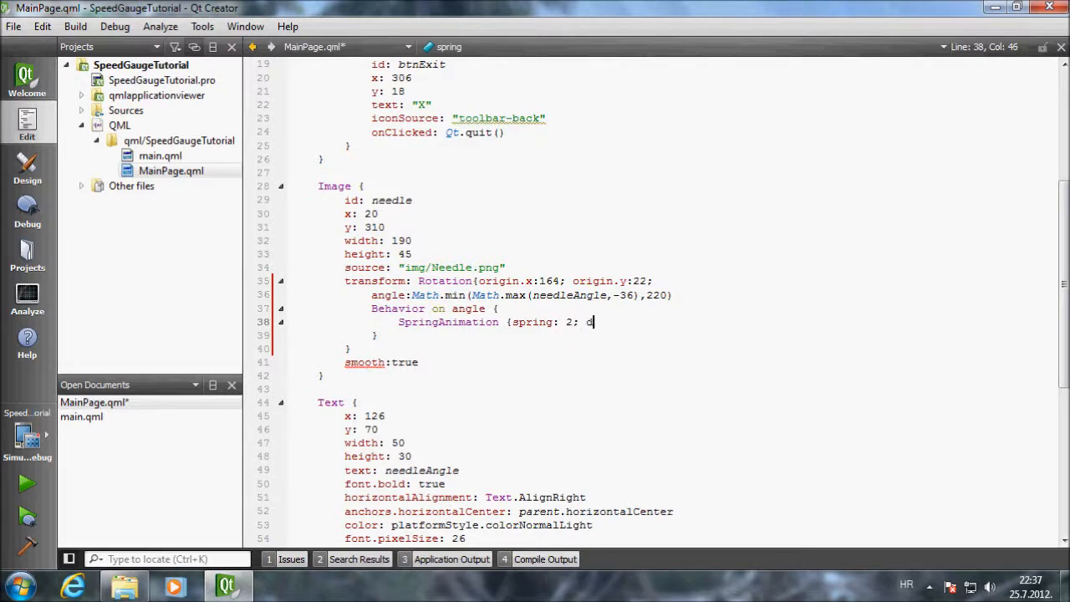
pyautogui.write('damping:')
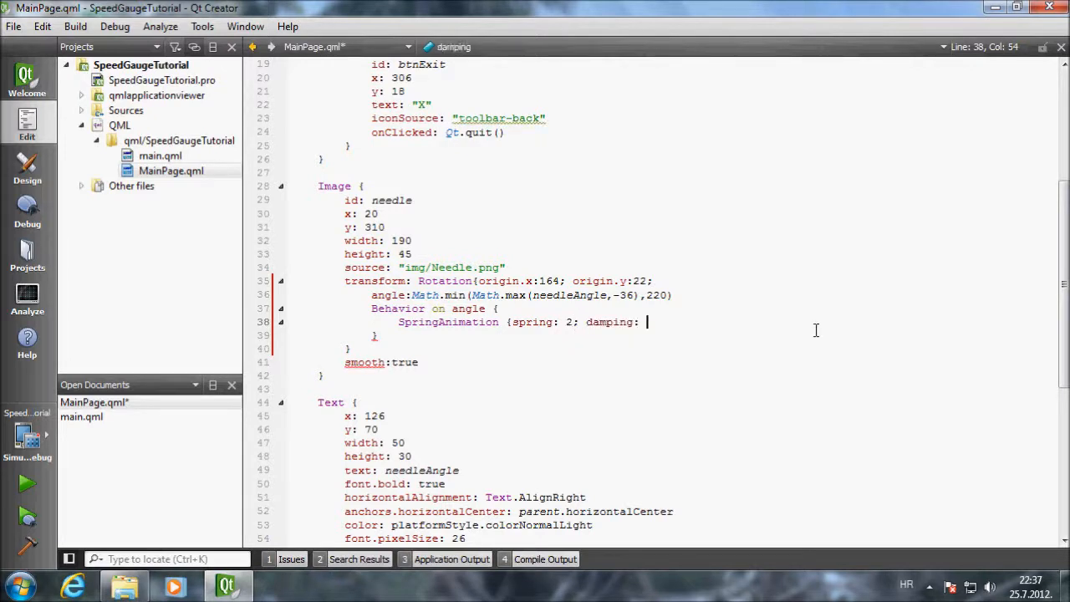
pyautogui.write('0')
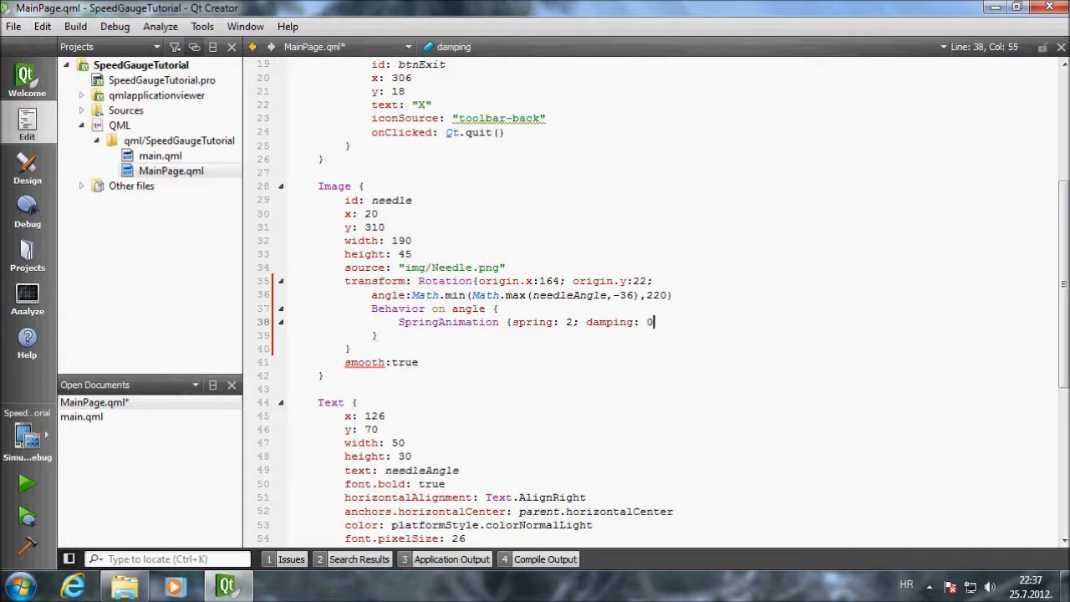
pyautogui.write('.2; mass: 3')
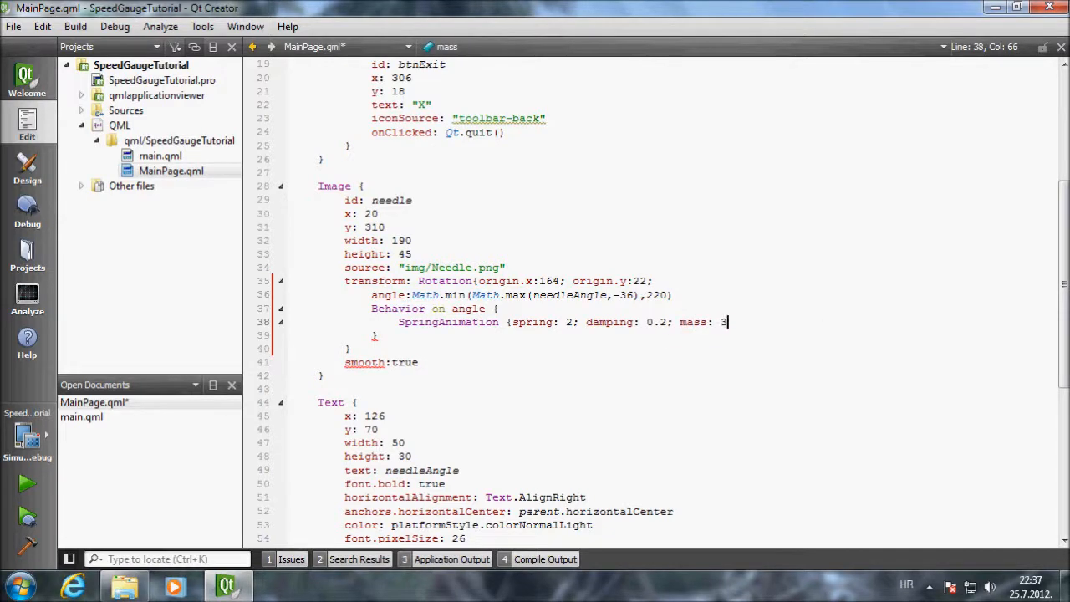
pyautogui.write(';')
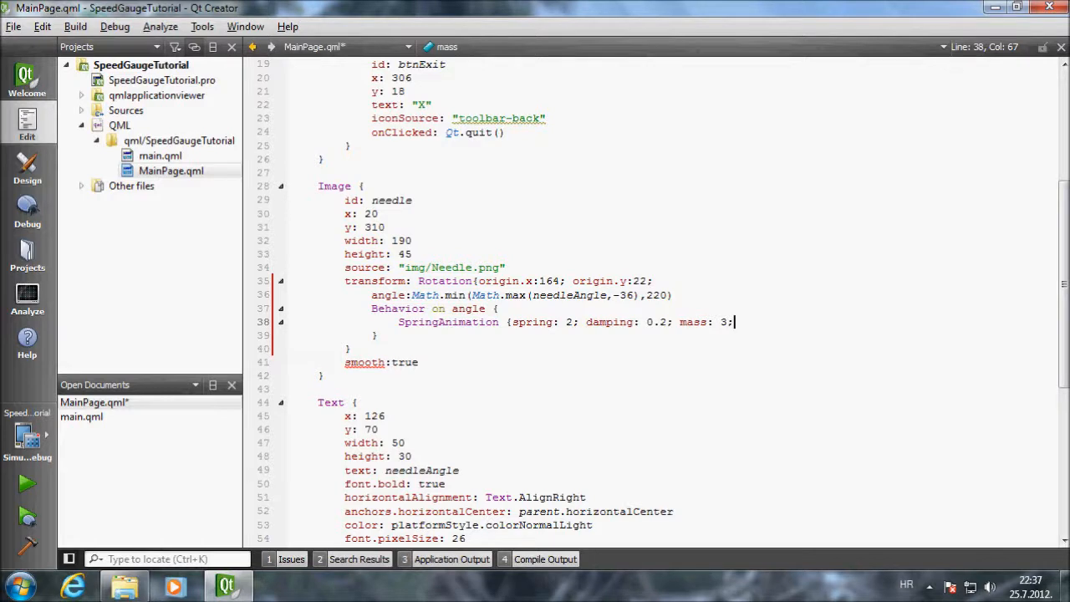
pyautogui.write(';')
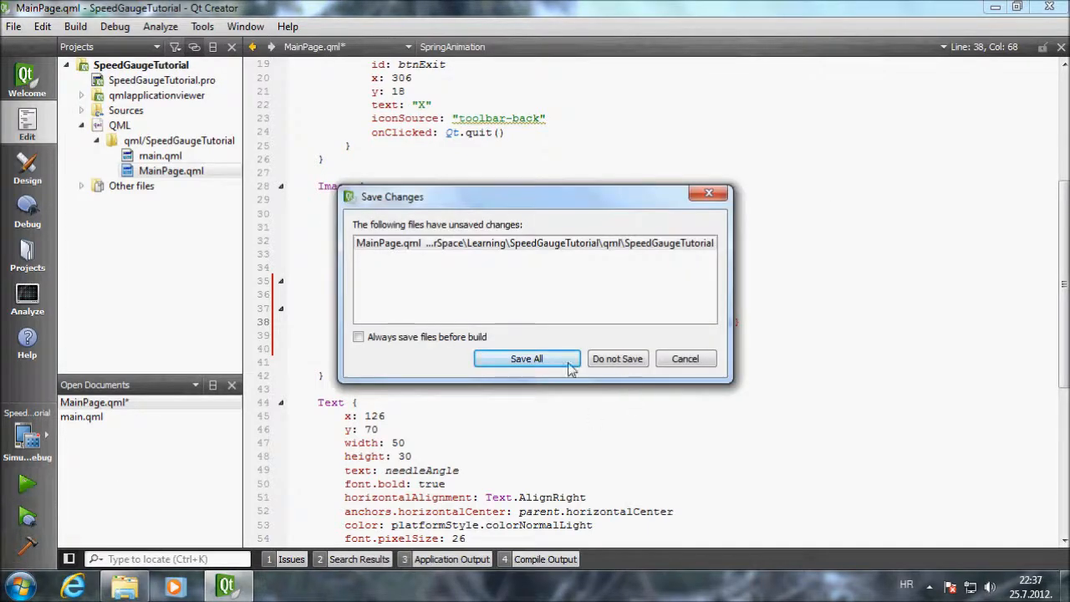
# Save all and relaunch, then raise the speed to 30 to watch the needle spring.
pyautogui.click(525, 358)
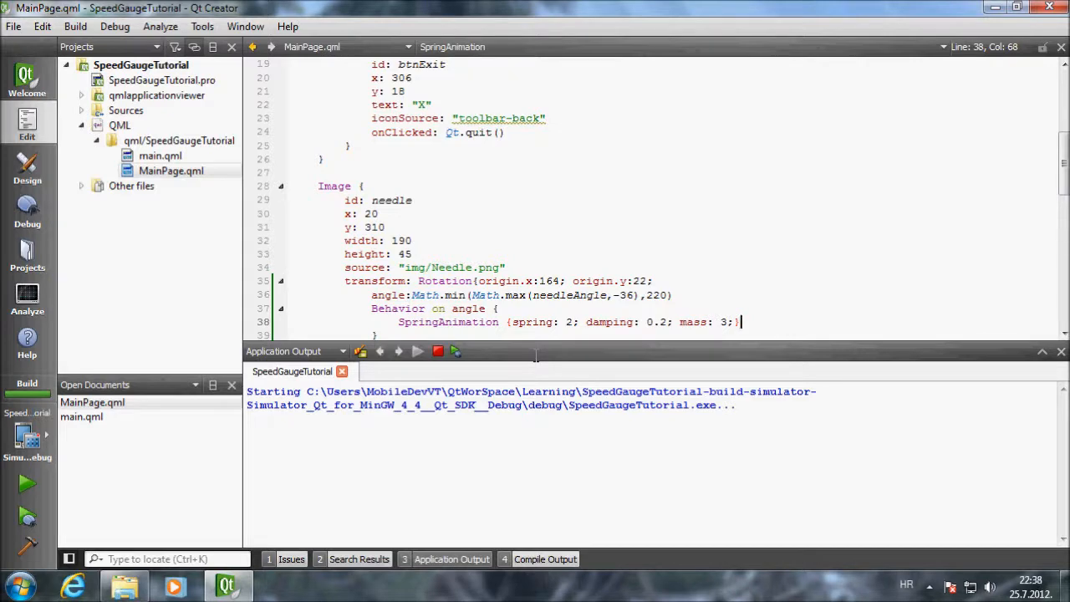
pyautogui.moveTo(538, 359)
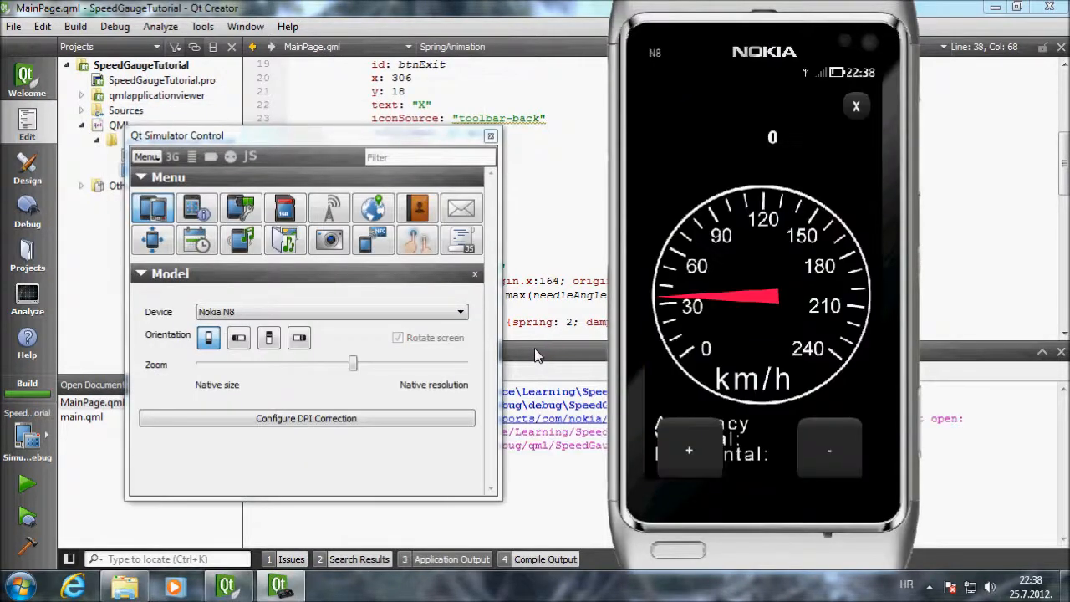
pyautogui.click(689, 452)
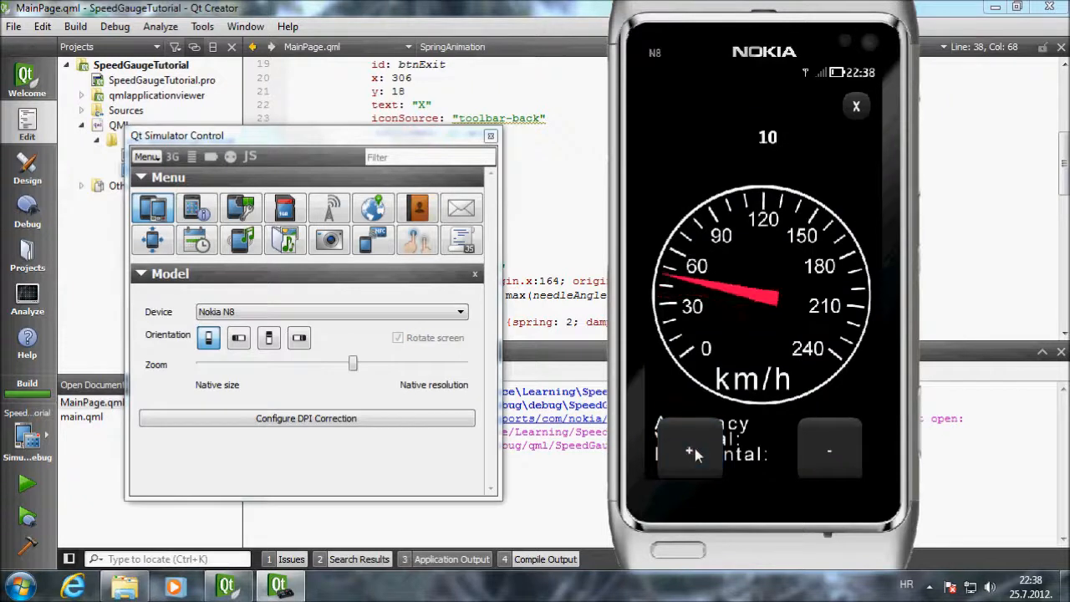
pyautogui.click(689, 451)
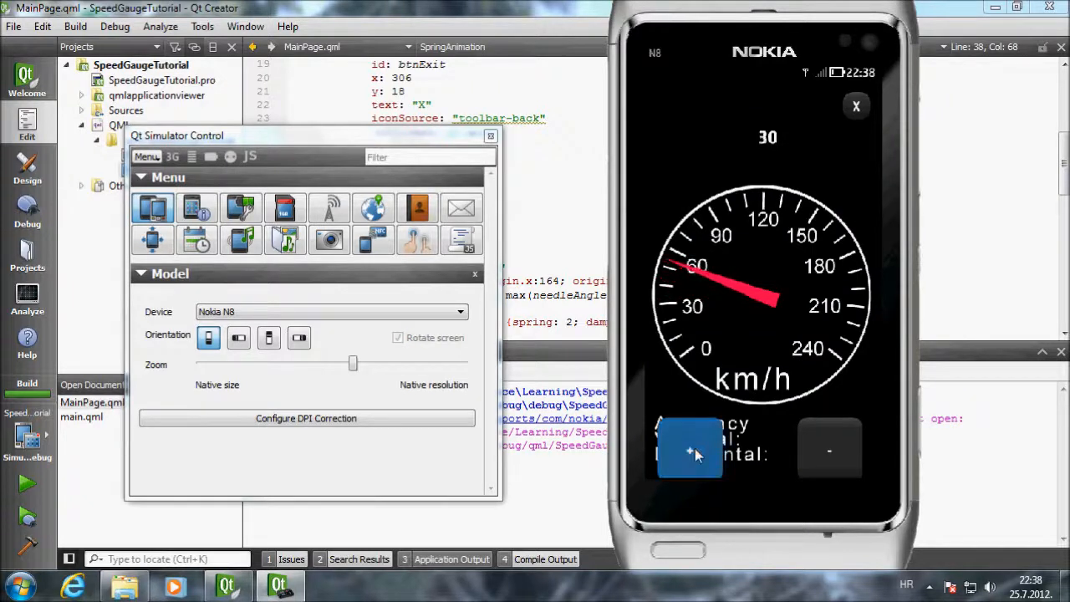